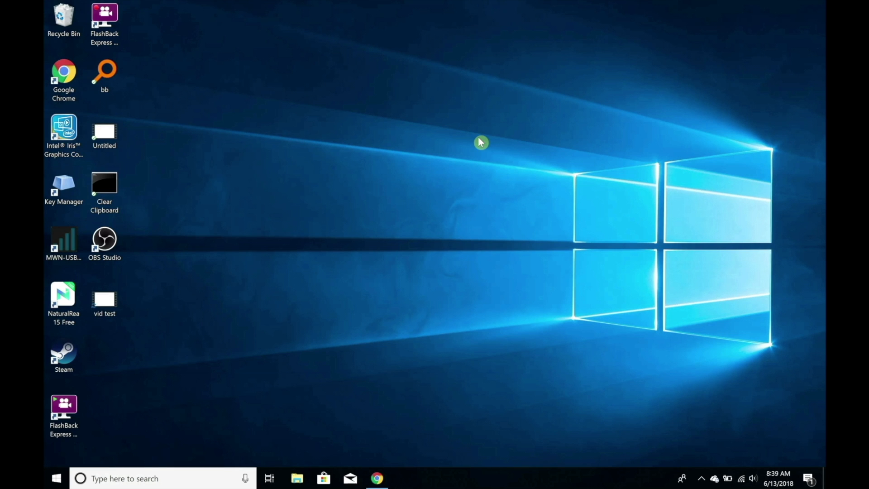
pyautogui.moveTo(292, 108)
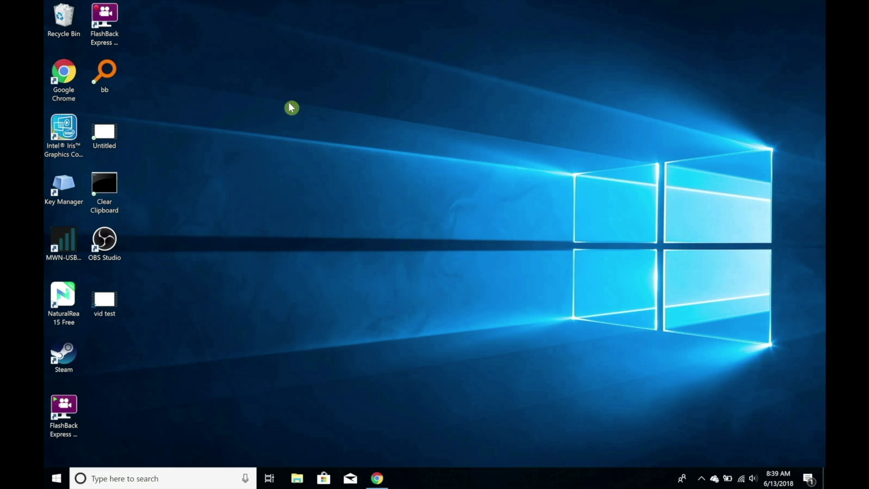
pyautogui.moveTo(63, 73)
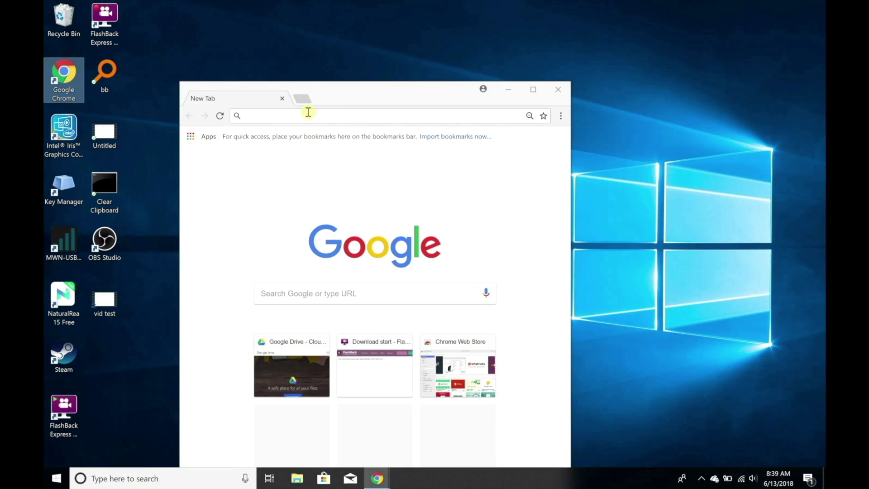
# Step: Search 'balabolka' in Chrome, reach the Cross+A site and download the Balabolka zip
pyautogui.write('balabolka')
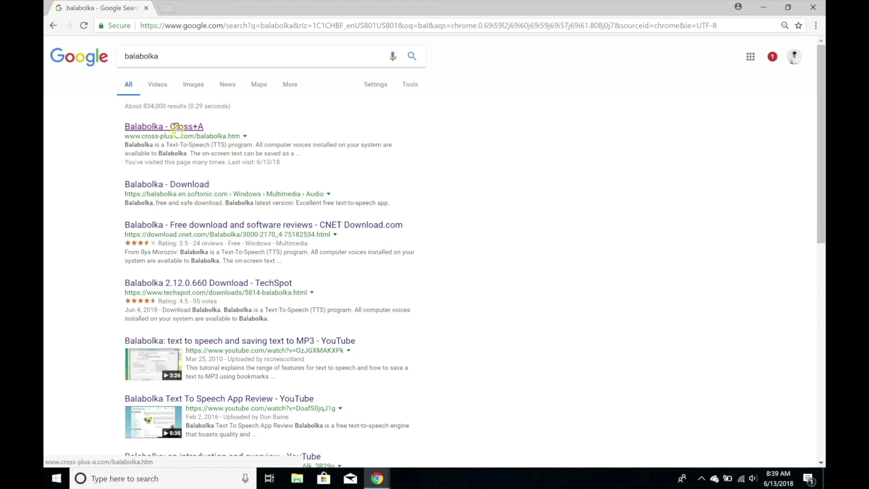
pyautogui.click(162, 127)
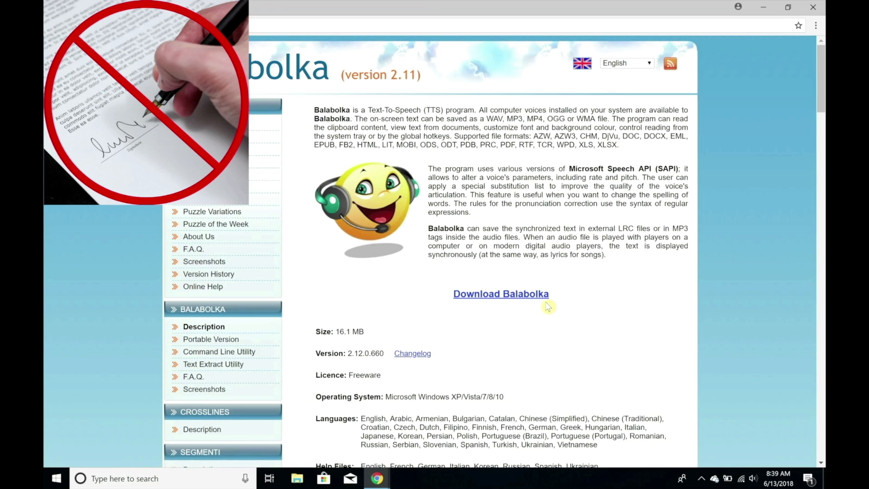
pyautogui.click(500, 293)
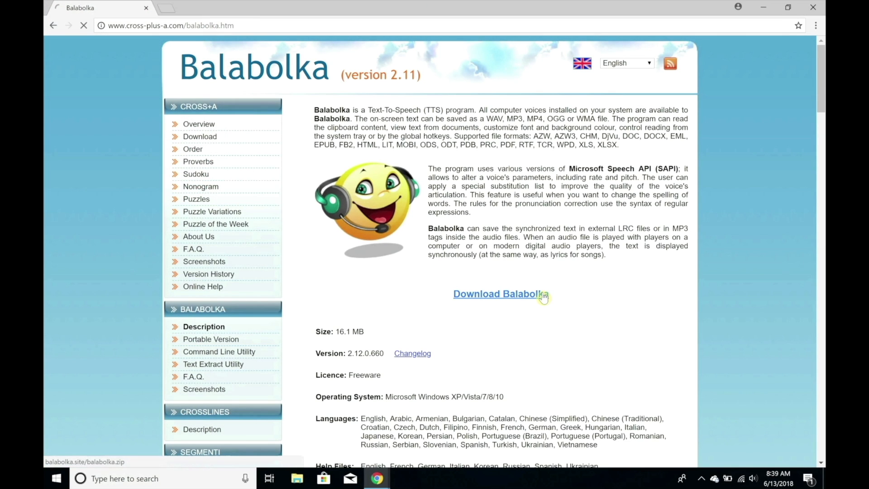
pyautogui.click(495, 293)
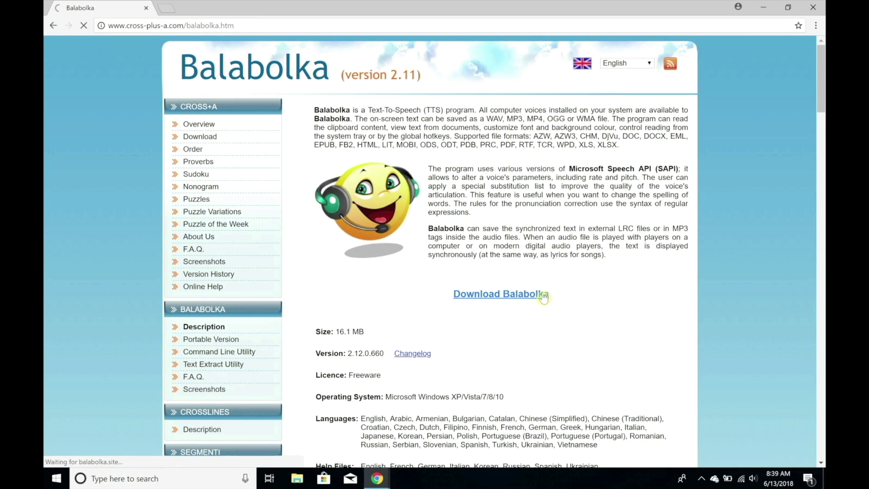
pyautogui.click(499, 293)
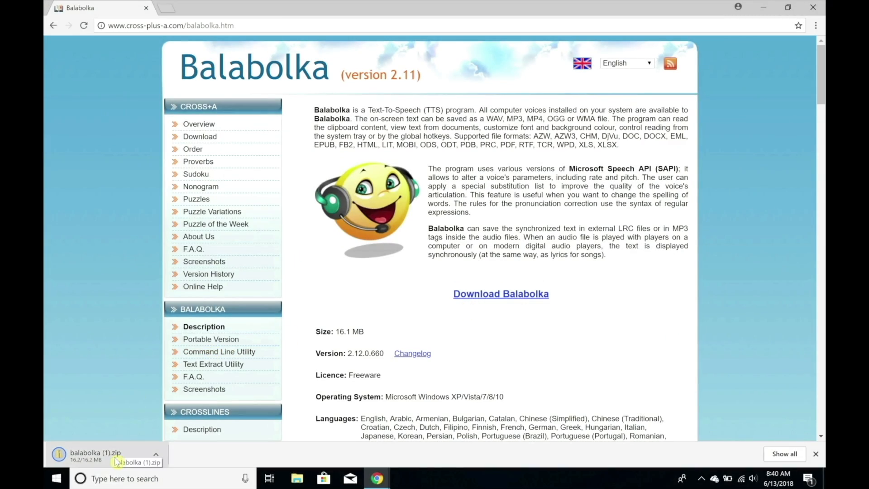
# Step: Launch the setup application from the downloaded zip, allowing it past SmartScreen
pyautogui.click(95, 453)
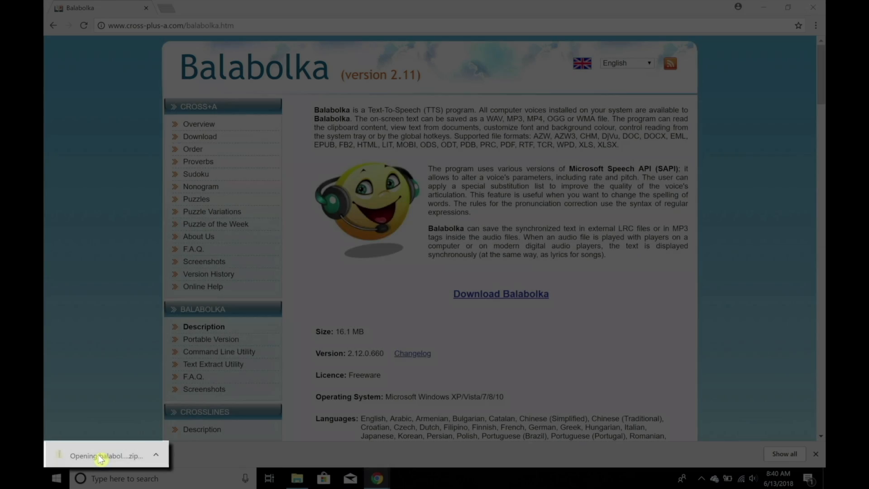
pyautogui.click(103, 455)
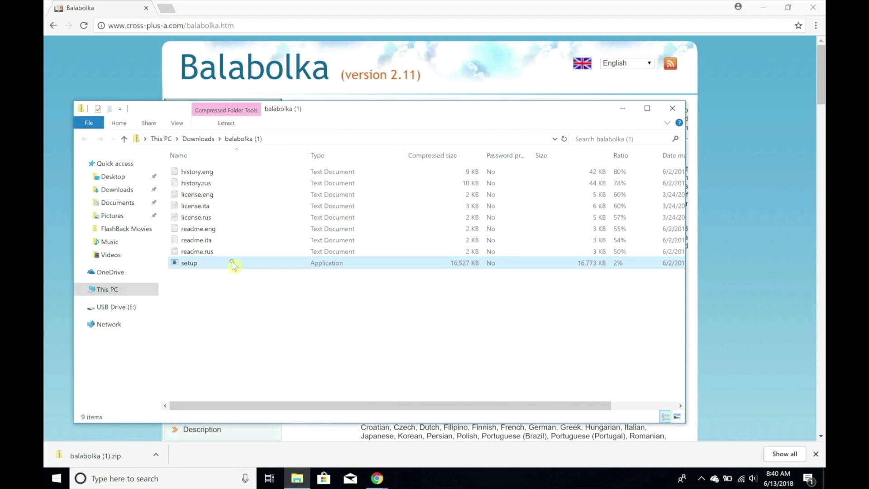
pyautogui.doubleClick(189, 262)
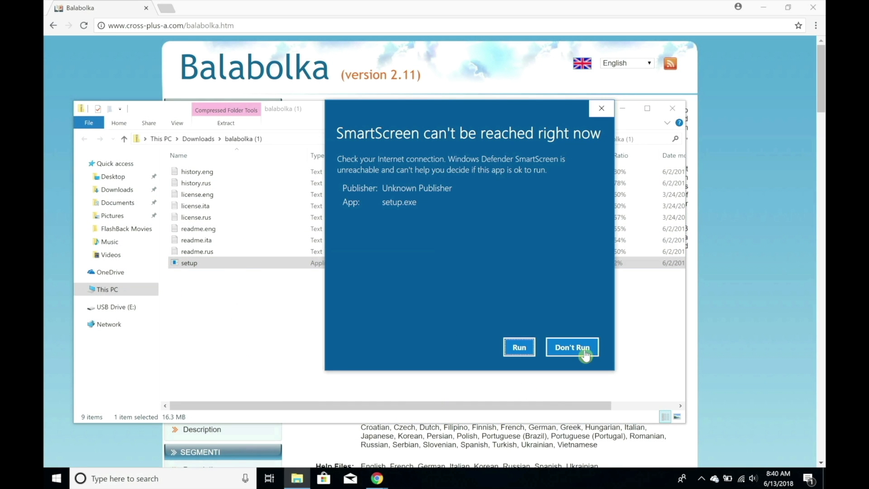
pyautogui.moveTo(549, 236)
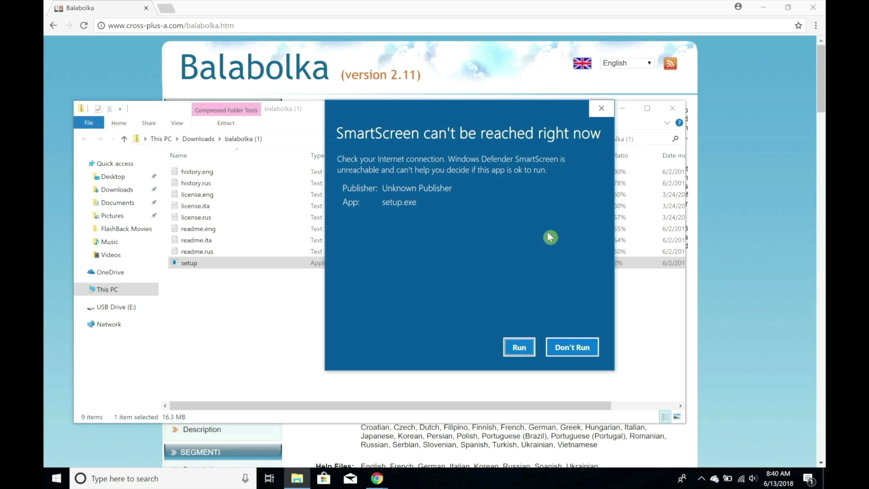
pyautogui.moveTo(518, 346)
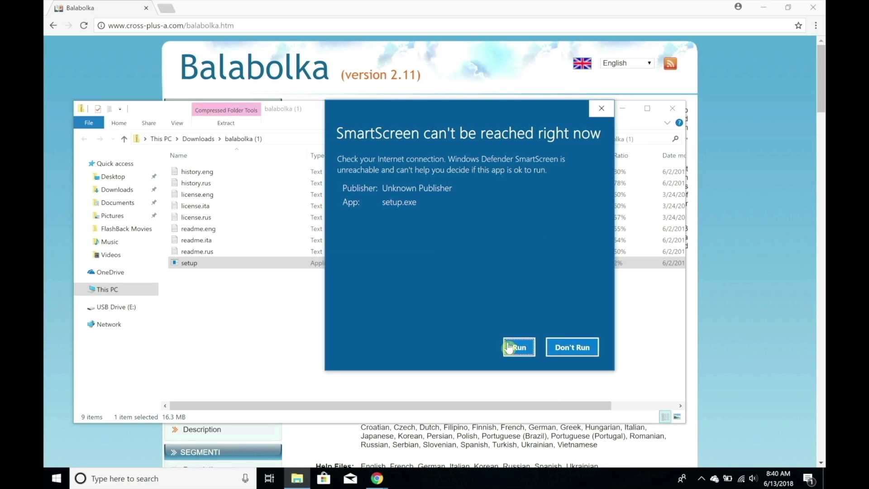
pyautogui.click(518, 347)
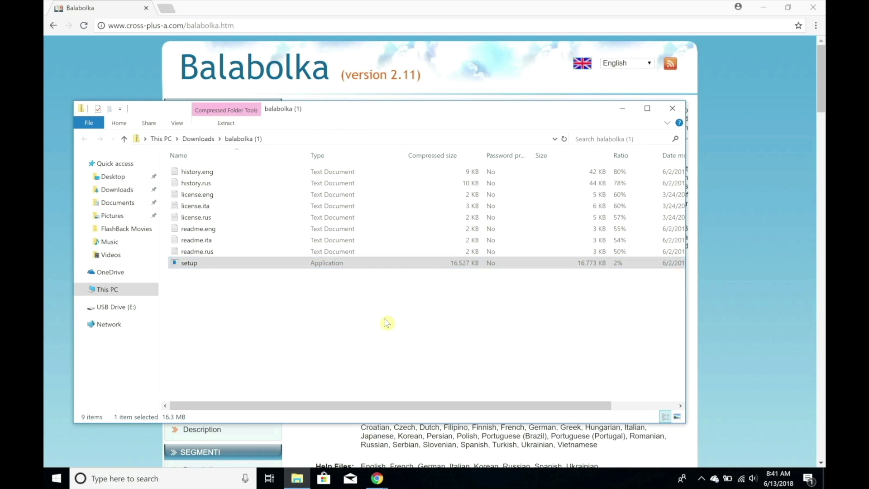
pyautogui.doubleClick(189, 263)
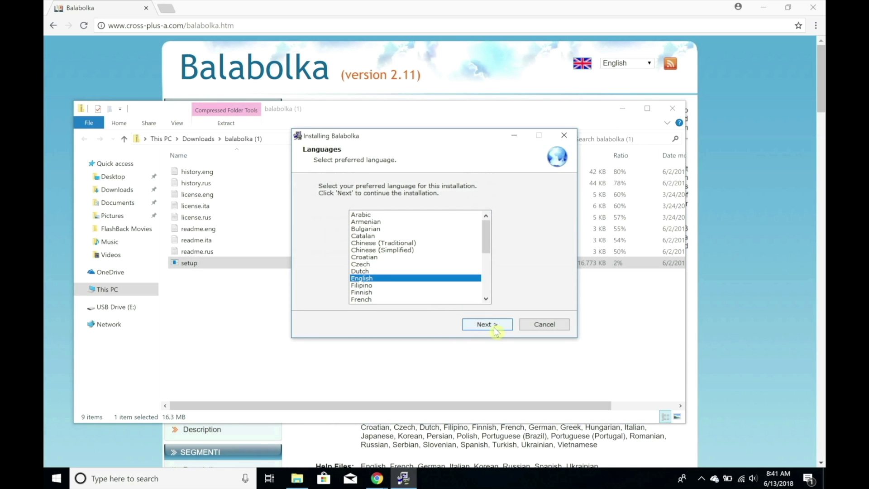
# Step: Install Balabolka in English with default folder and desktop icon, then launch it
pyautogui.click(486, 324)
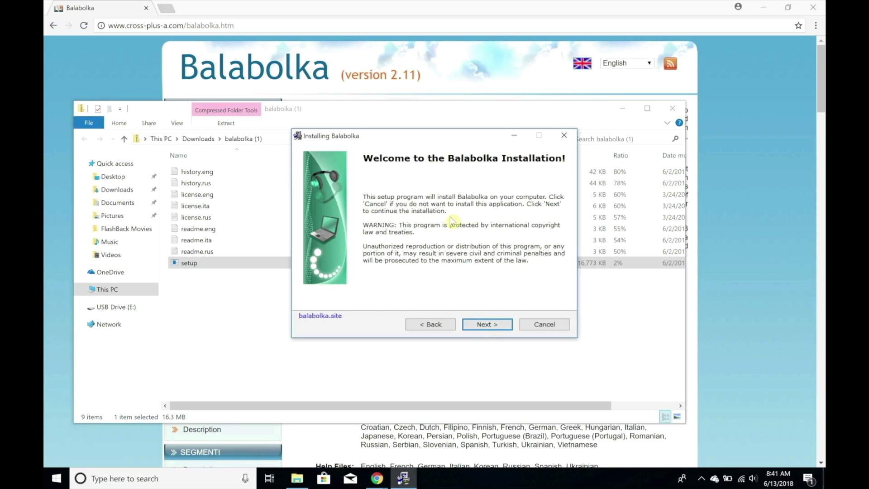
pyautogui.click(485, 324)
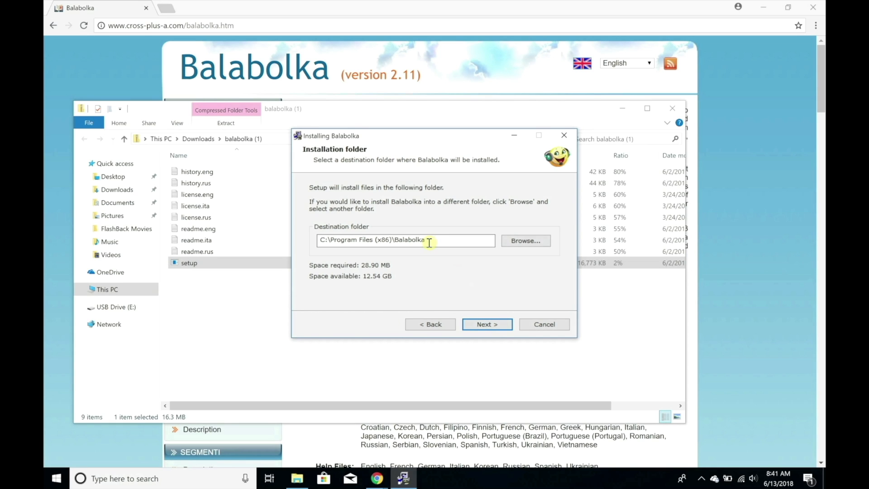
pyautogui.click(487, 324)
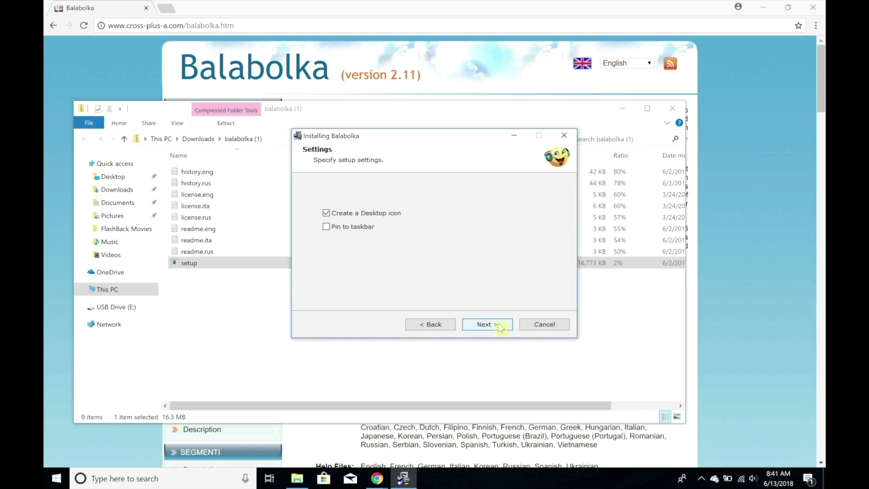
pyautogui.click(327, 226)
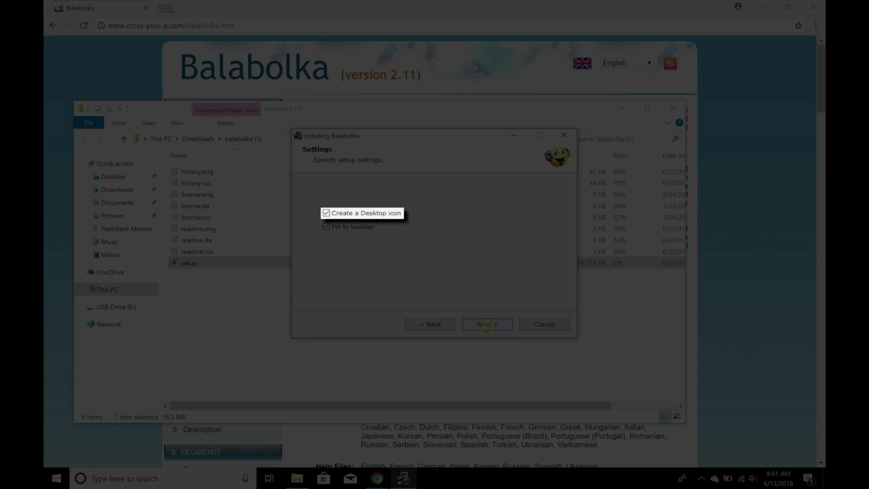
pyautogui.click(486, 324)
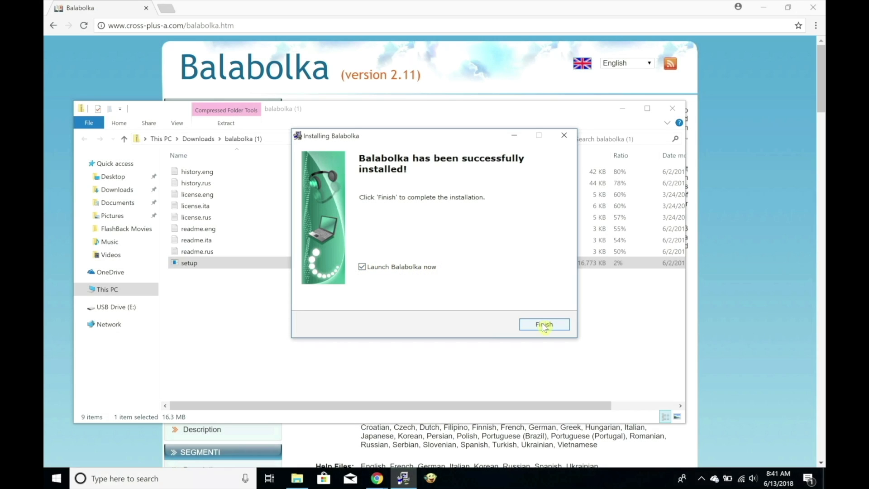
pyautogui.click(544, 324)
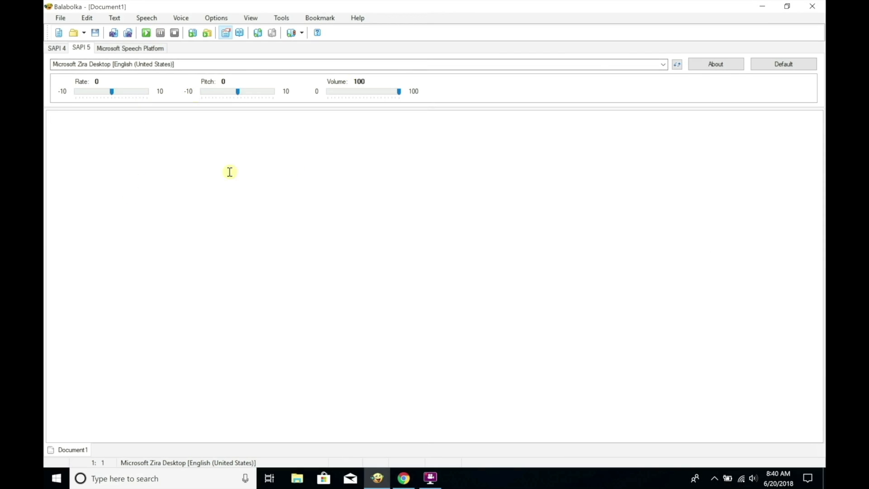
pyautogui.moveTo(206, 159)
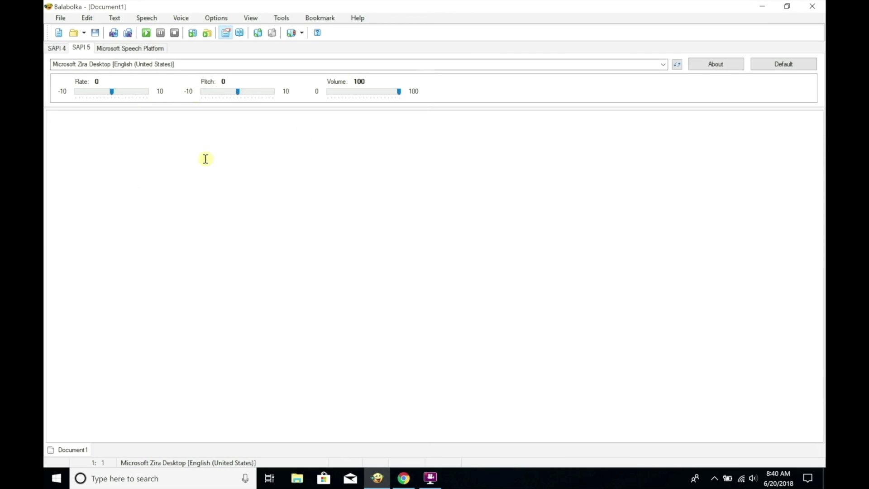
# Step: Enter 'Jackson is cool.' and try speech rates 6, 10 and 4 before returning to 0
pyautogui.write('Ja')
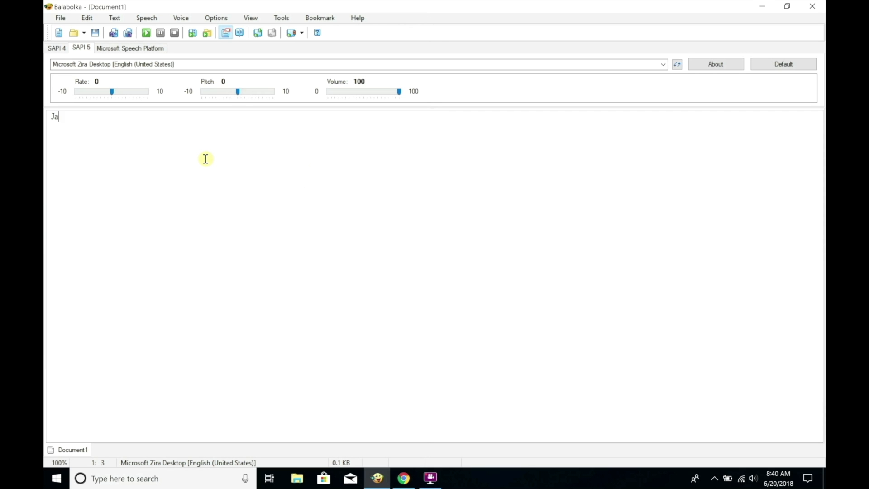
pyautogui.click(146, 33)
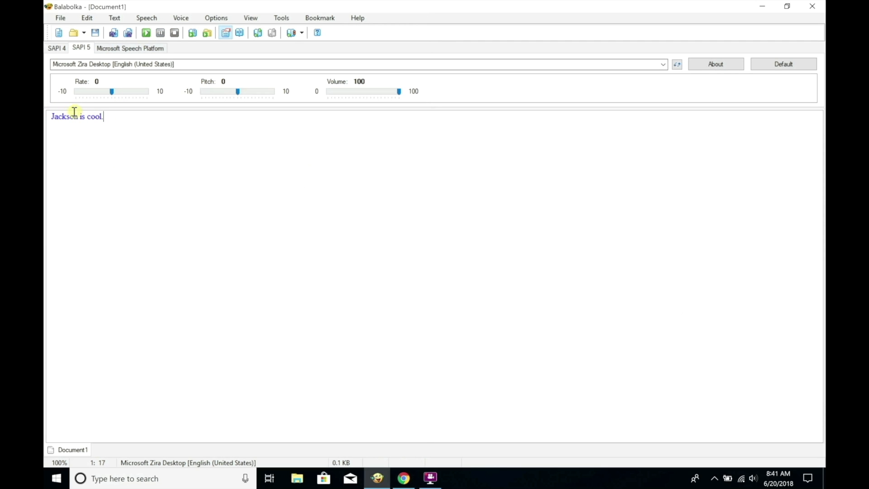
pyautogui.moveTo(110, 91); pyautogui.dragTo(133, 94)
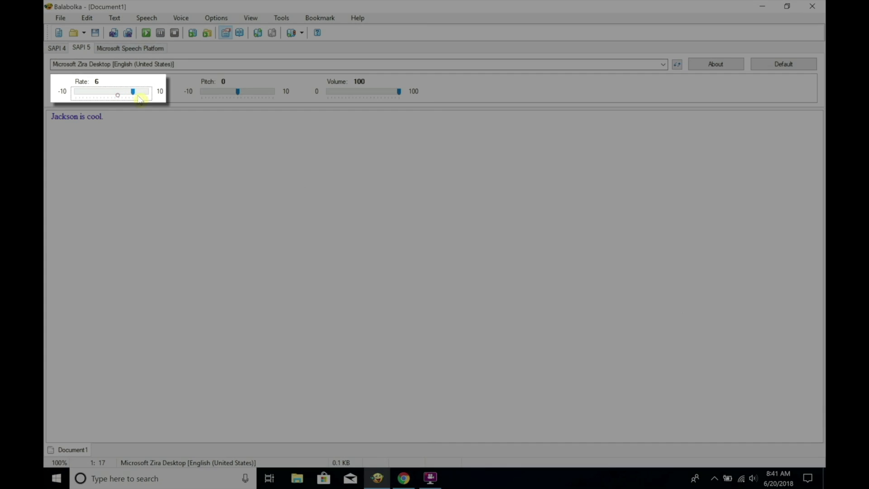
pyautogui.moveTo(132, 92); pyautogui.dragTo(146, 91)
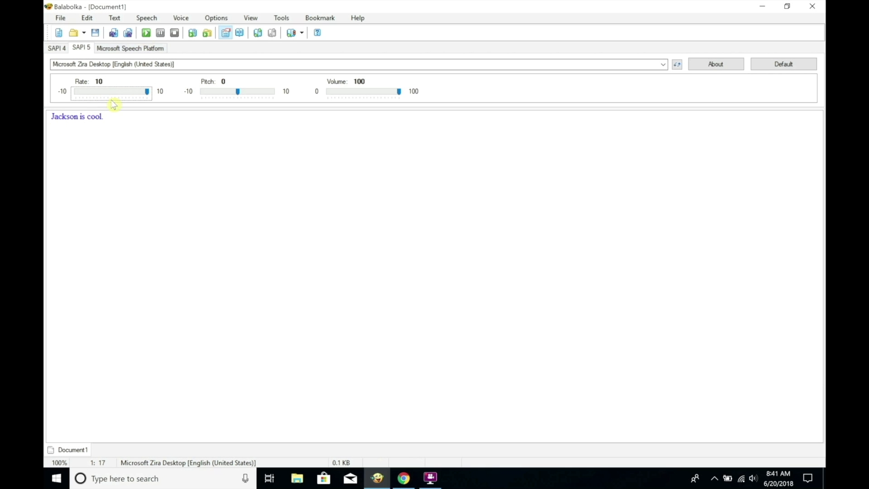
pyautogui.moveTo(147, 90); pyautogui.dragTo(110, 90)
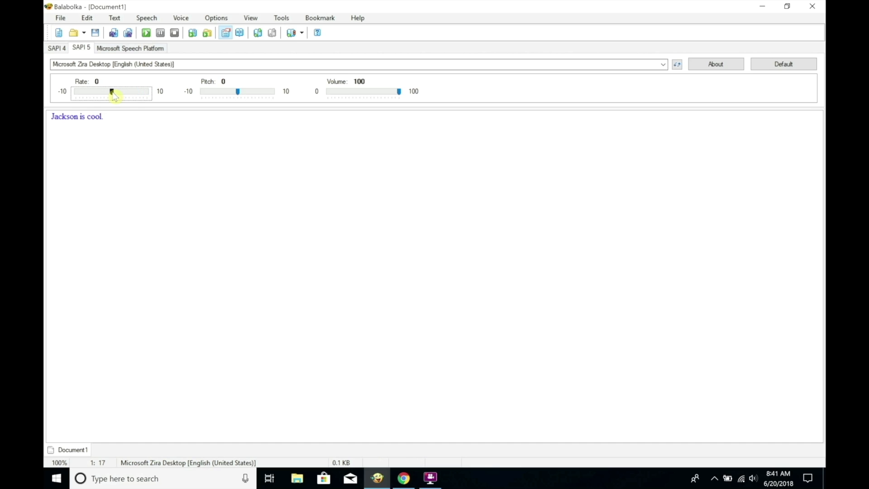
pyautogui.moveTo(111, 91); pyautogui.dragTo(126, 92)
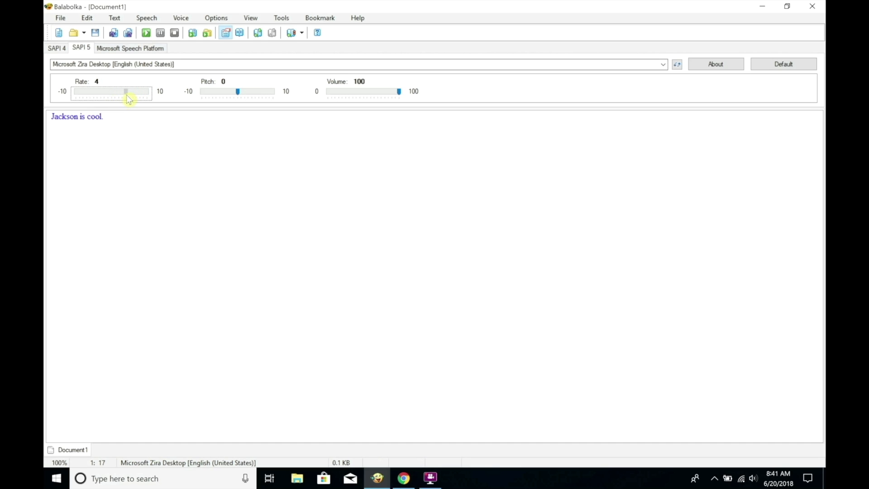
pyautogui.moveTo(126, 91); pyautogui.dragTo(111, 92)
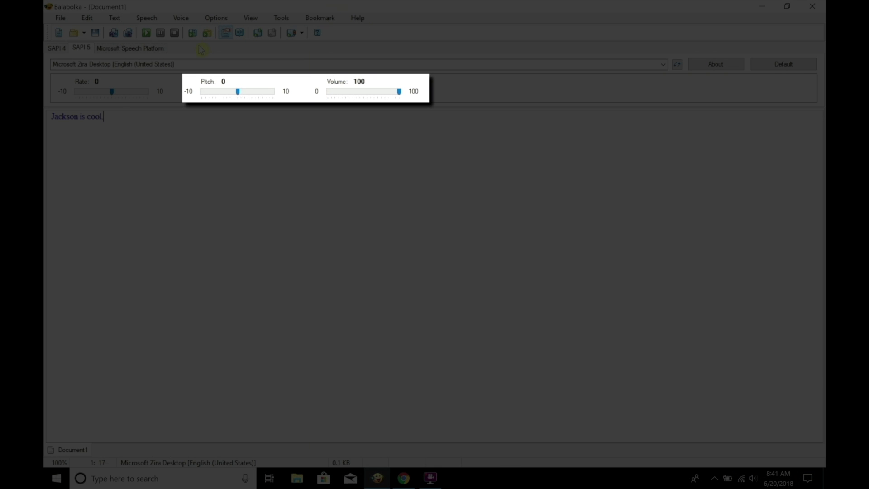
pyautogui.click(663, 63)
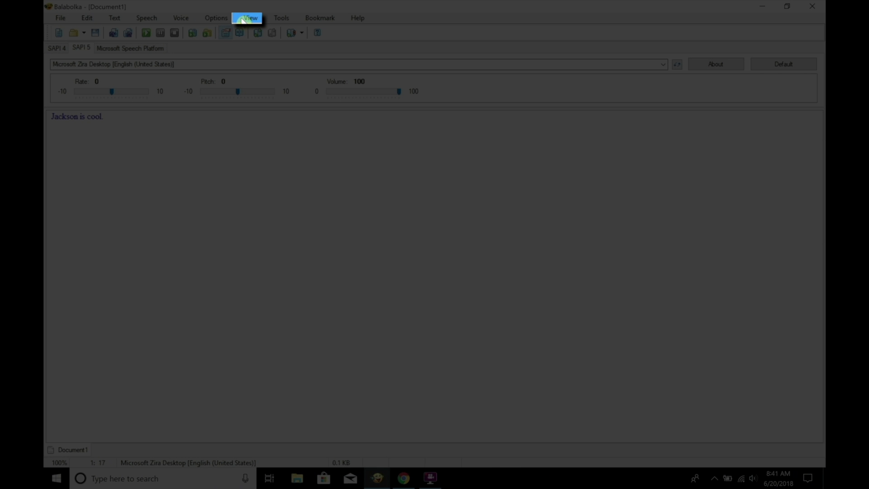
# Step: Enable the four sentence/paragraph skip toolbar buttons and Large buttons in View > Buttons
pyautogui.click(249, 18)
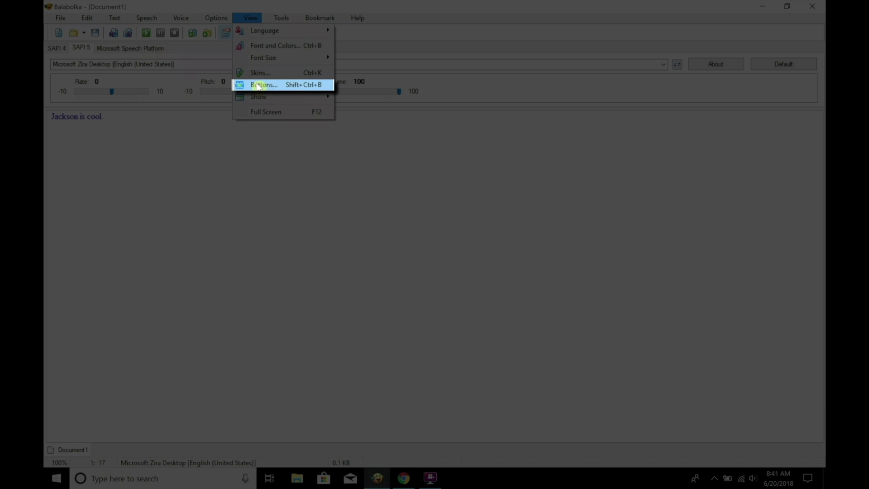
pyautogui.click(263, 85)
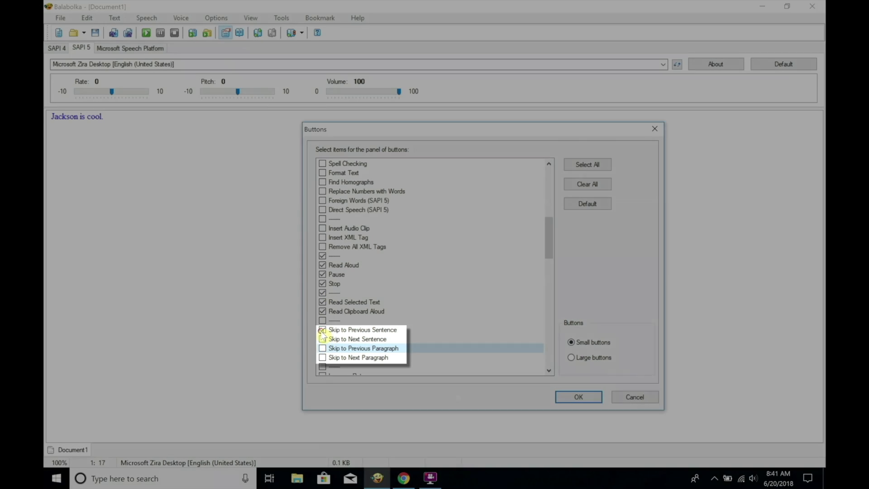
pyautogui.click(322, 338)
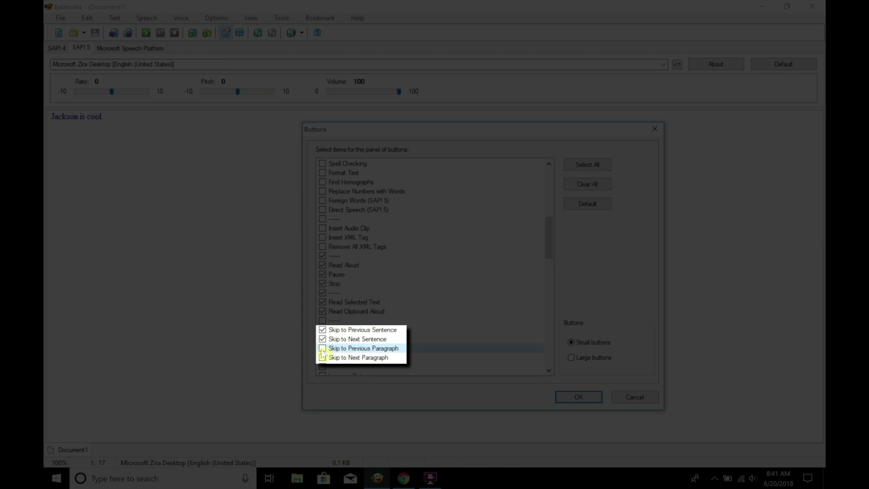
pyautogui.click(322, 348)
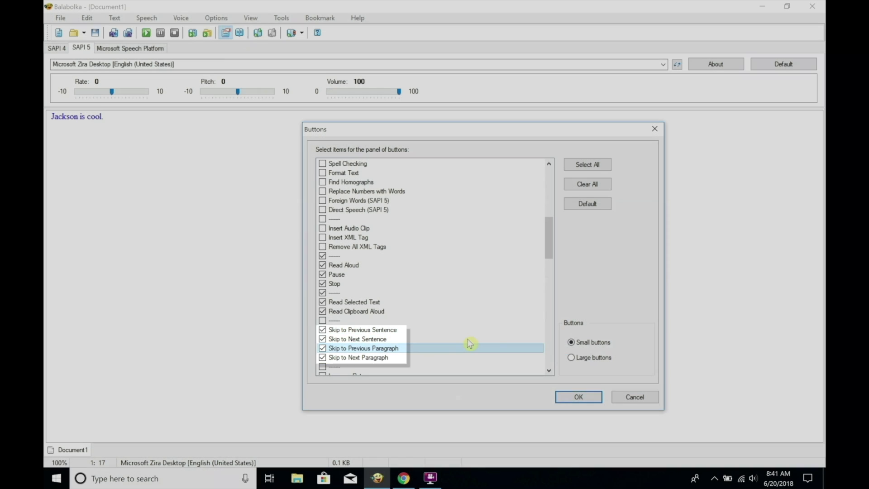
pyautogui.click(571, 358)
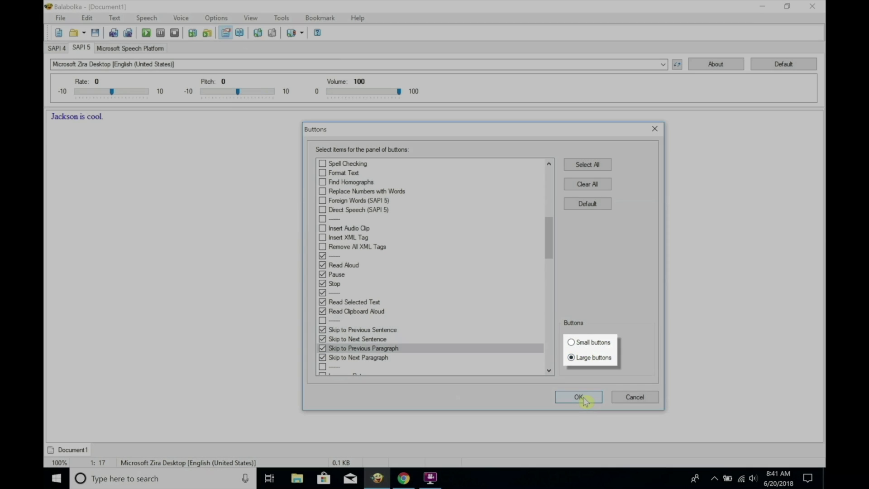
pyautogui.click(578, 396)
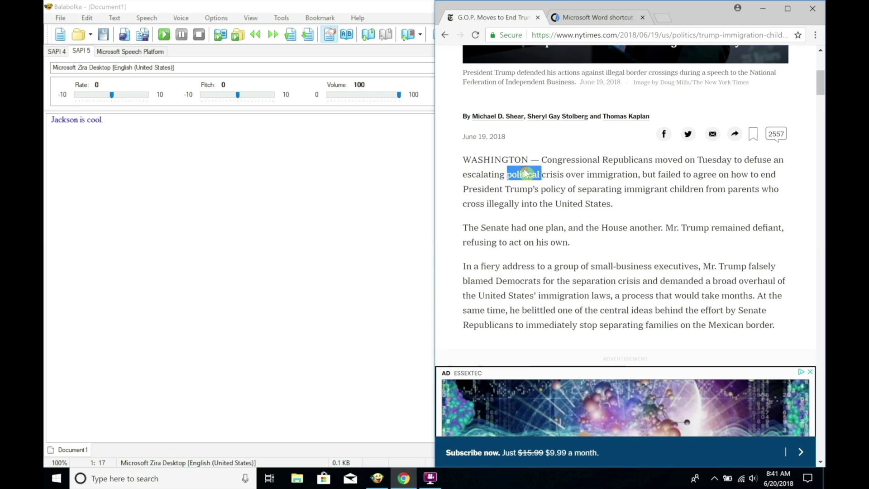
# Step: Paste the article over the sample text, read it aloud, skip a sentence and pause
pyautogui.press('ctrl+c')
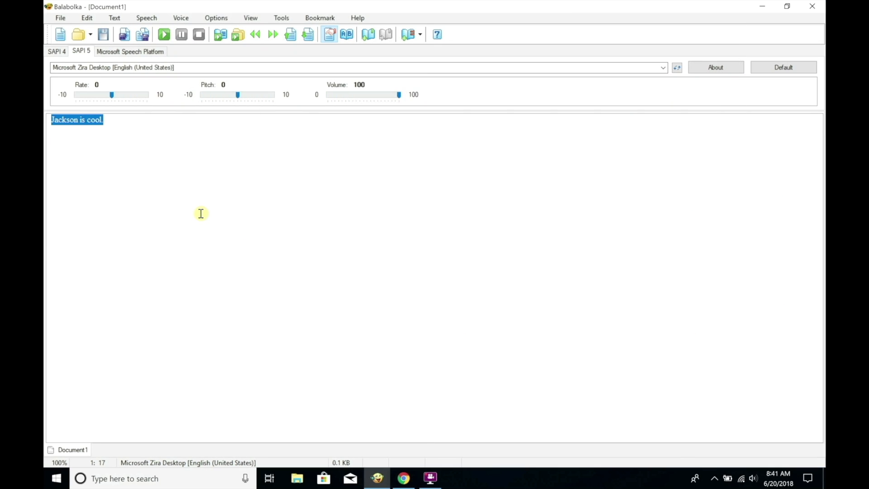
pyautogui.press('Ctrl+V')
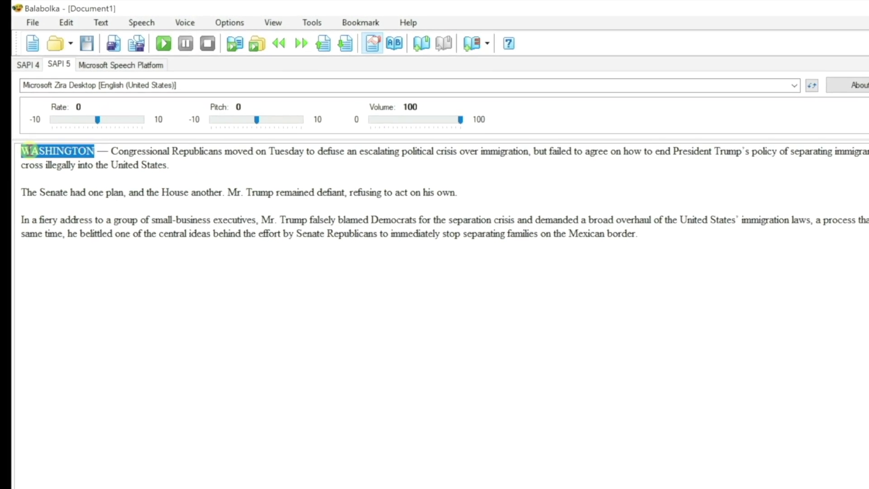
pyautogui.click(163, 43)
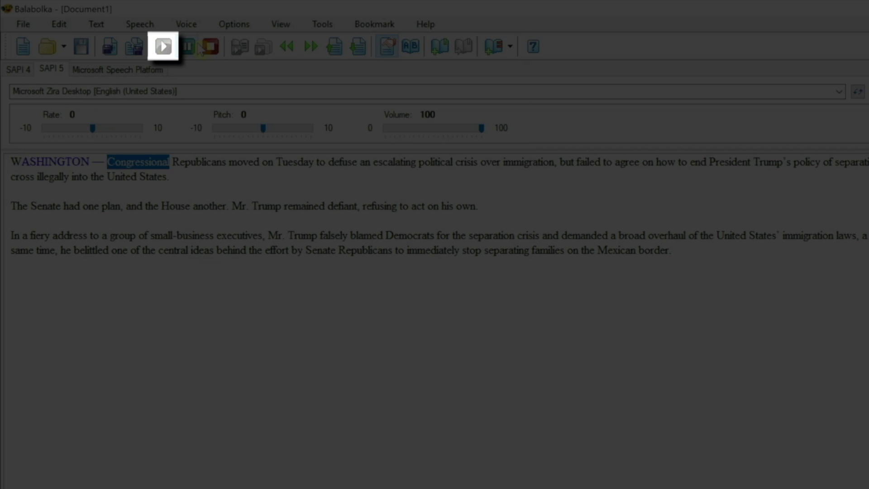
pyautogui.click(163, 46)
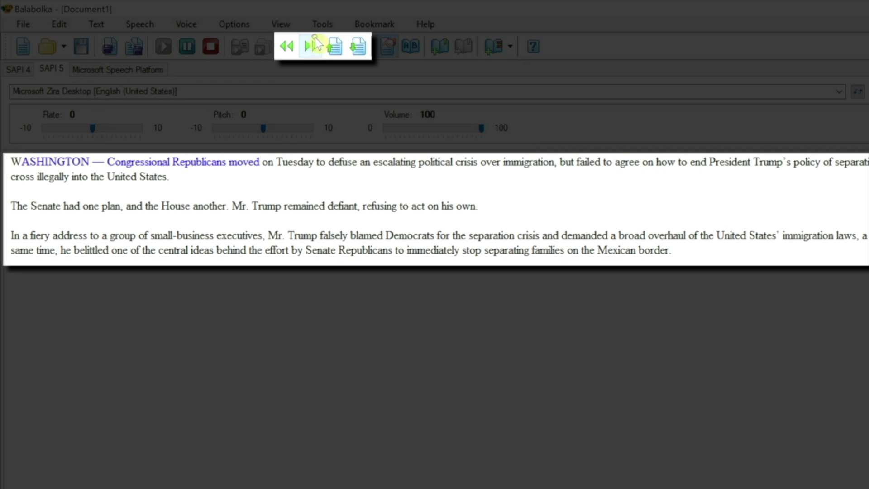
pyautogui.click(310, 46)
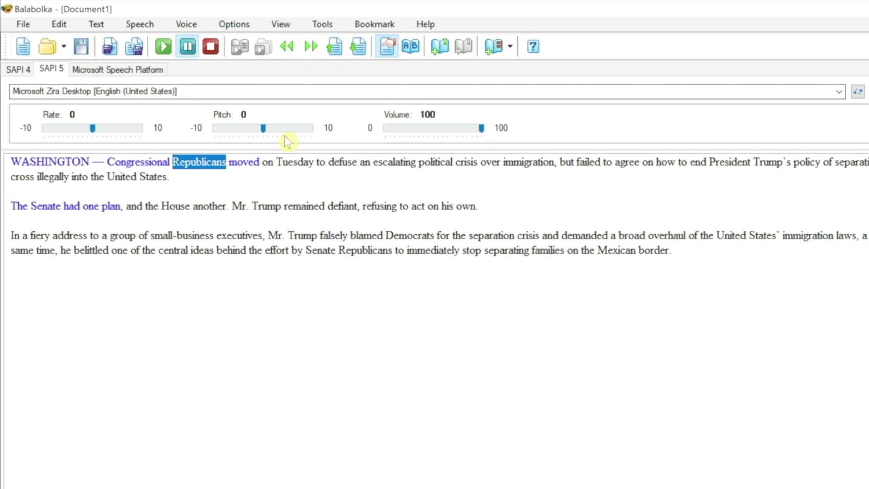
pyautogui.moveTo(194, 157)
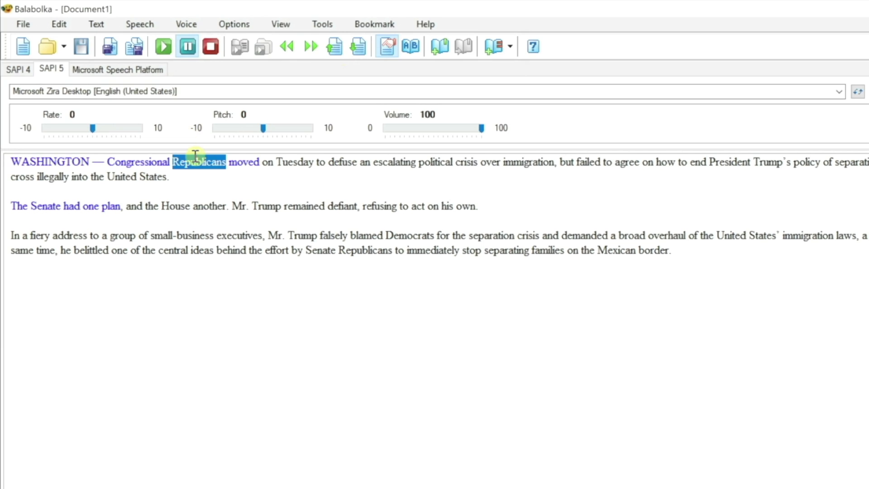
# Step: Arrange the Tehran protest article in Balabolka beside a new blank Google Doc
pyautogui.click(395, 9)
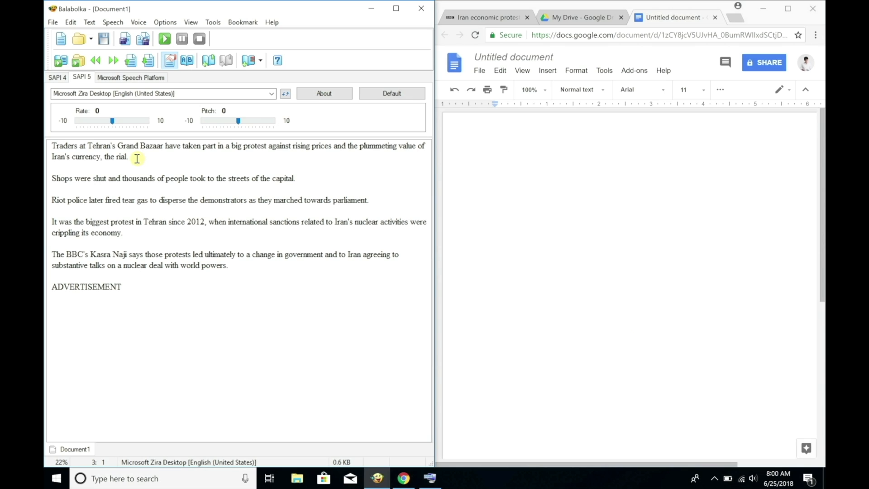
# Step: Rename the Google Doc to Notes, start reading the Tehran article and note 'Traderes.'
pyautogui.click(128, 157)
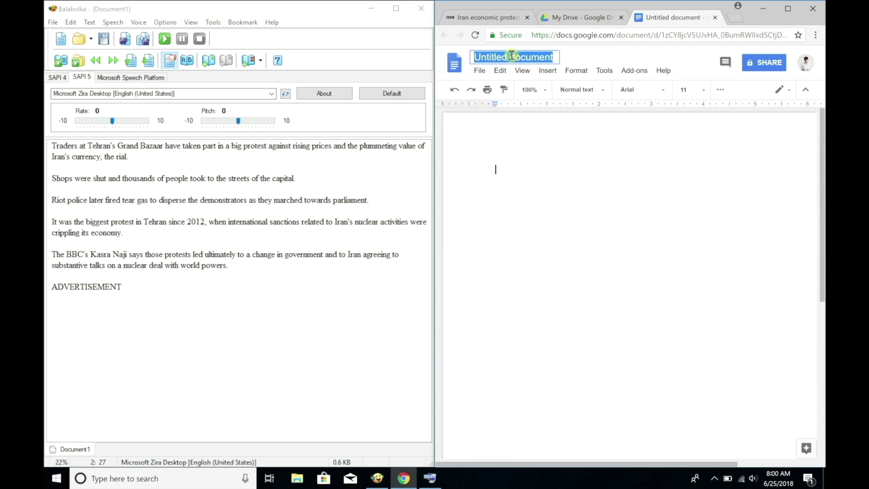
pyautogui.write('Notes')
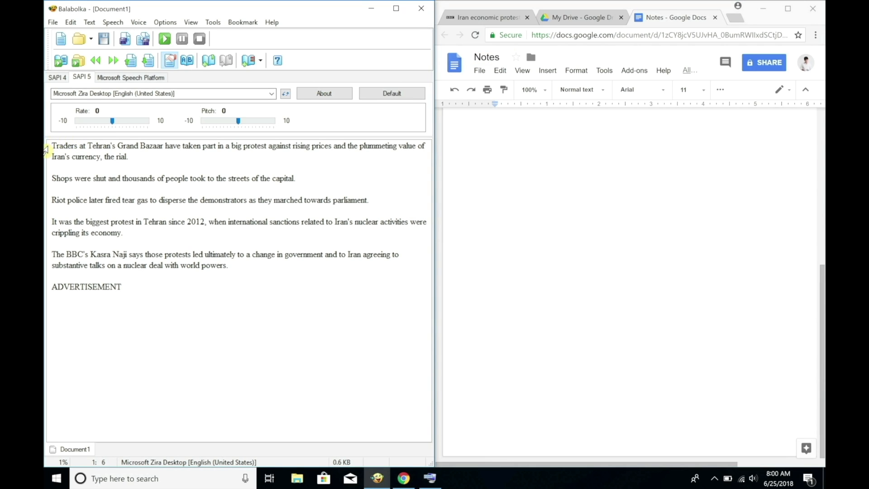
pyautogui.click(164, 38)
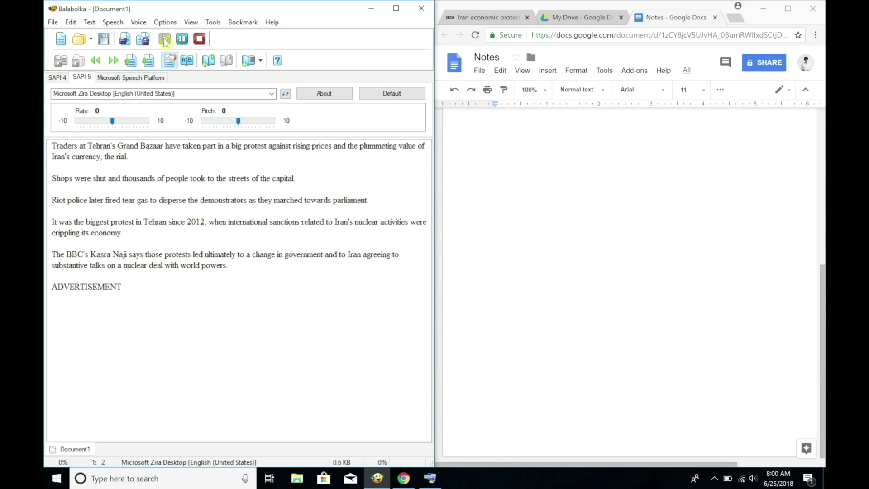
pyautogui.click(165, 38)
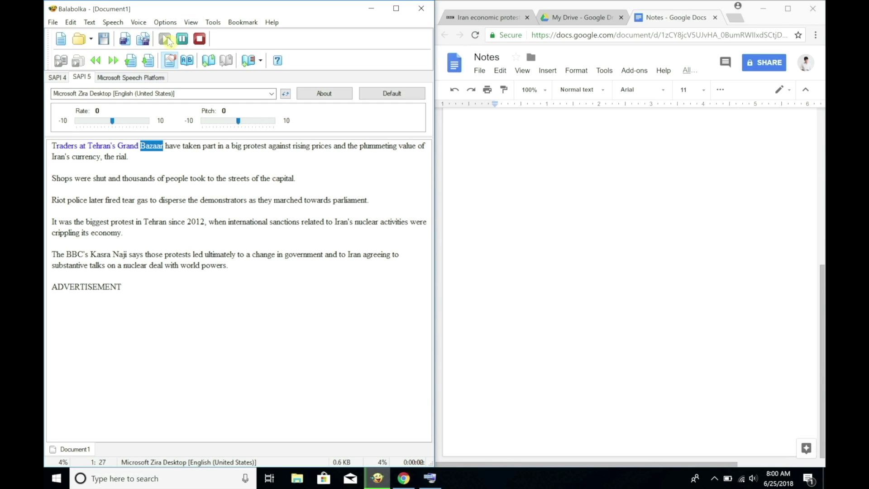
pyautogui.click(164, 39)
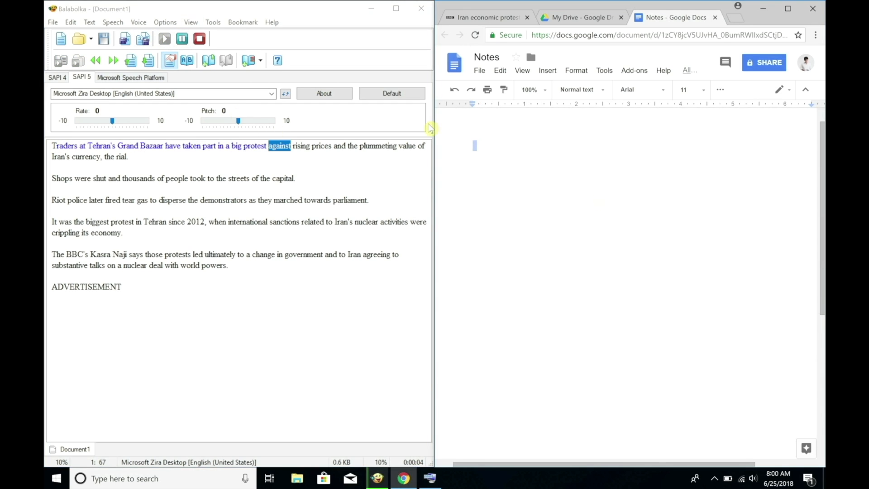
pyautogui.click(163, 38)
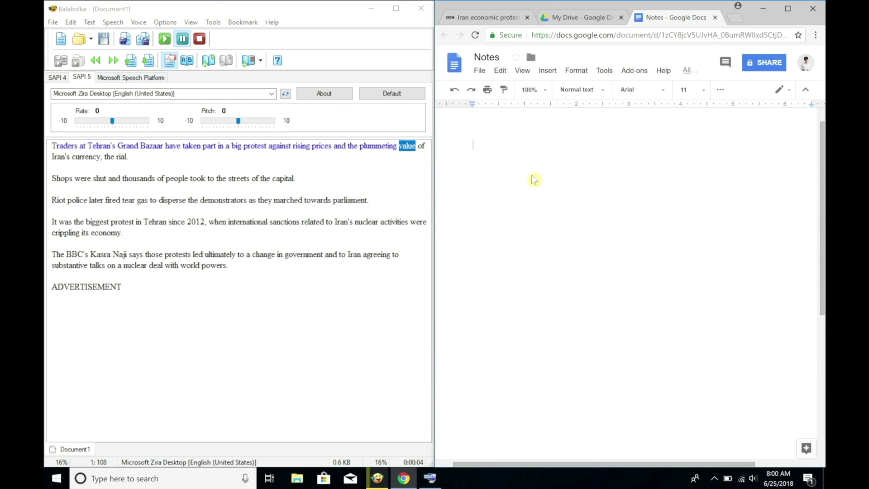
pyautogui.write('Trader')
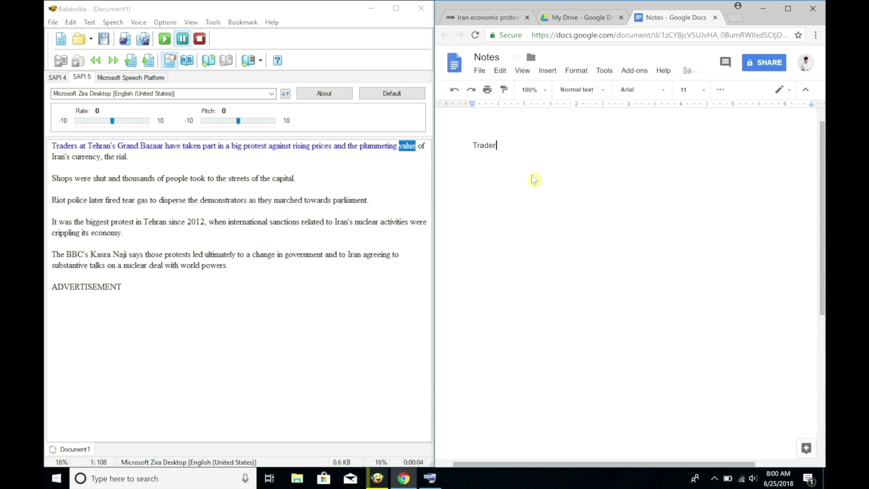
pyautogui.write('es.')
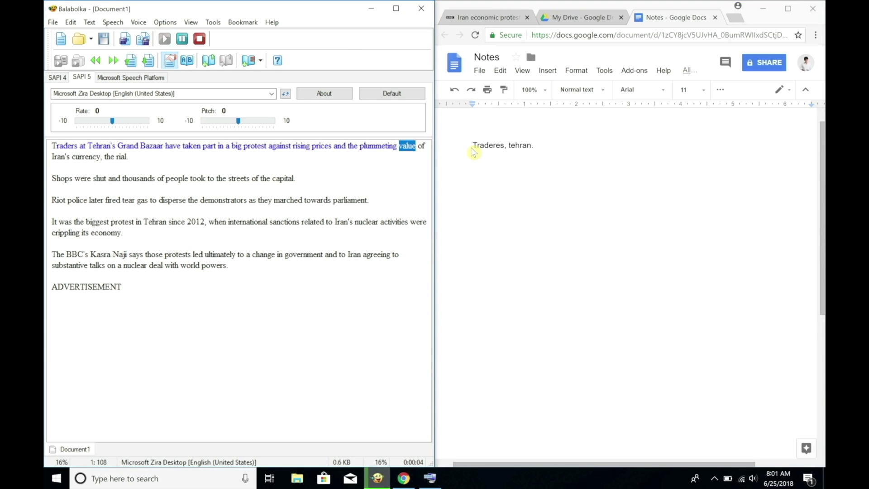
# Step: Pause reading after the first paragraph and type 'Hello.' plus filler text in Notes
pyautogui.click(182, 38)
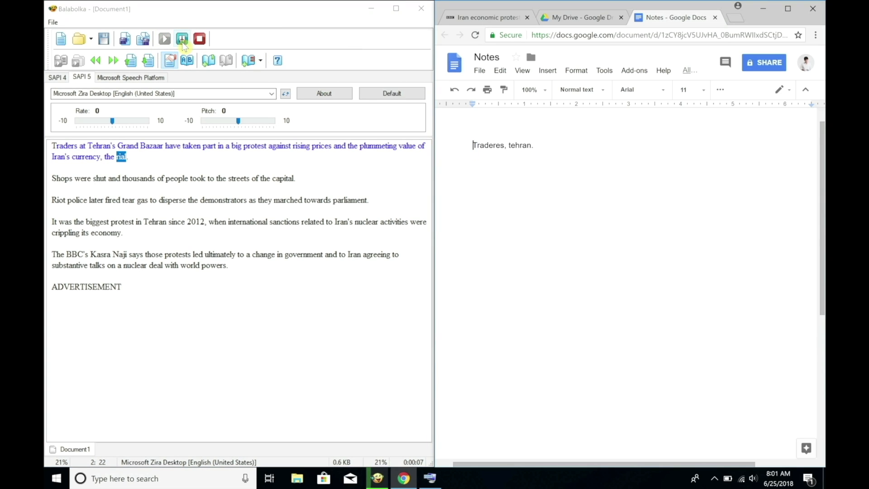
pyautogui.click(164, 38)
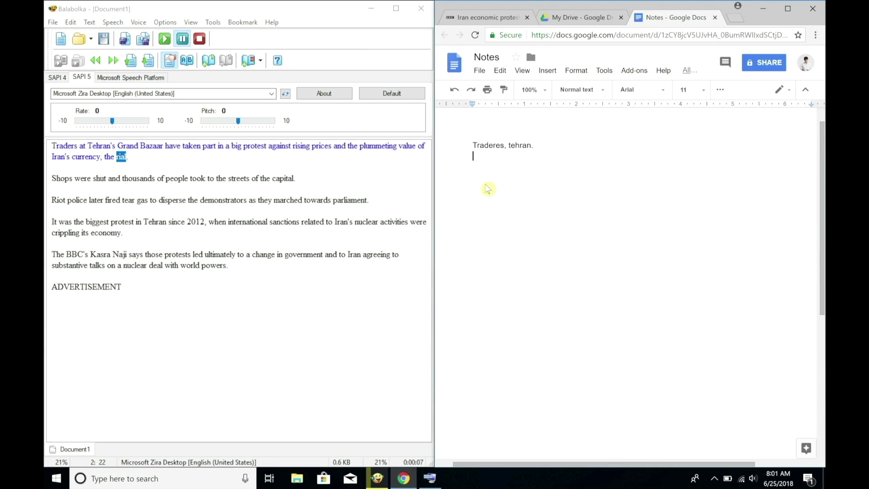
pyautogui.moveTo(525, 185)
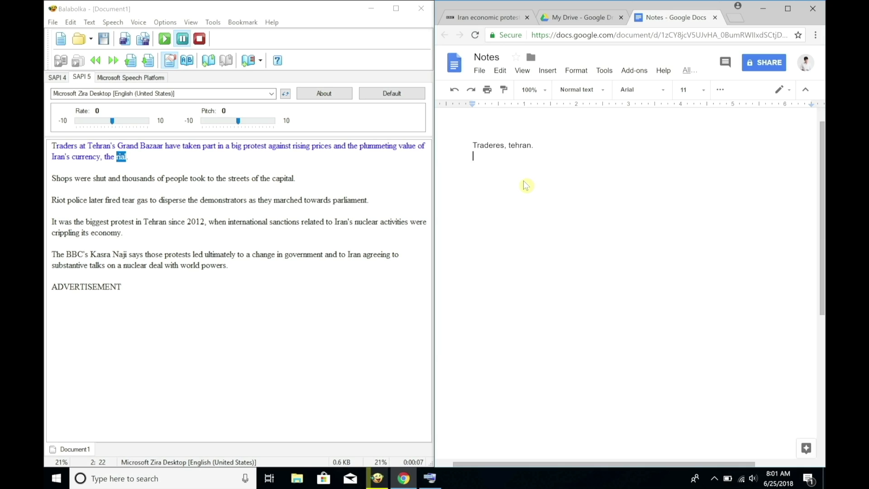
pyautogui.moveTo(511, 177)
pyautogui.write('t')
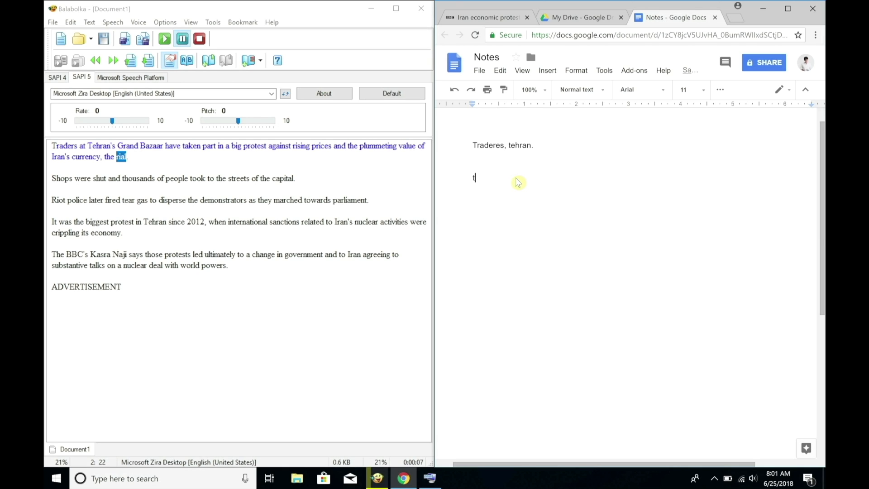
pyautogui.write('Hello.')
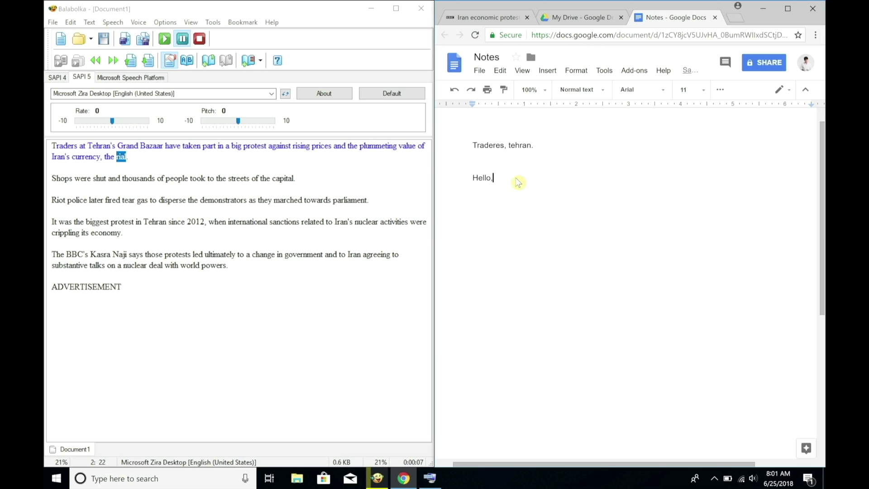
pyautogui.write('sldkjfslkd')
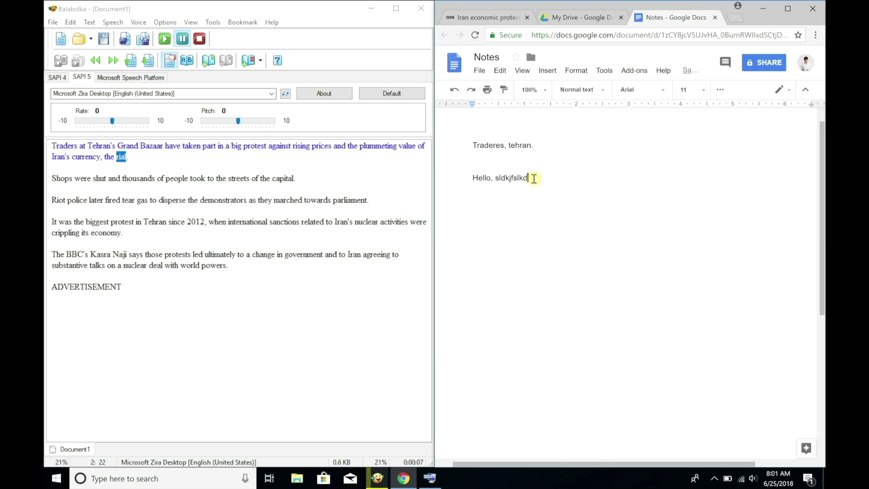
pyautogui.write('slkdjflsjf')
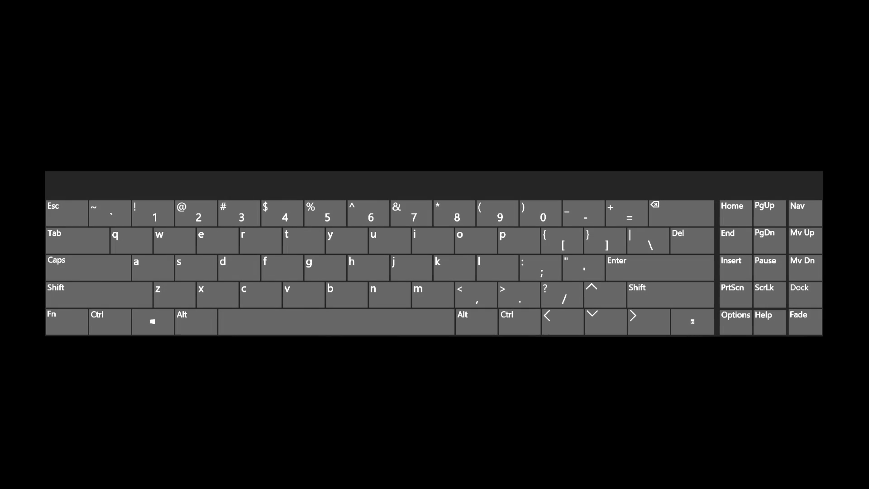
pyautogui.press('k')
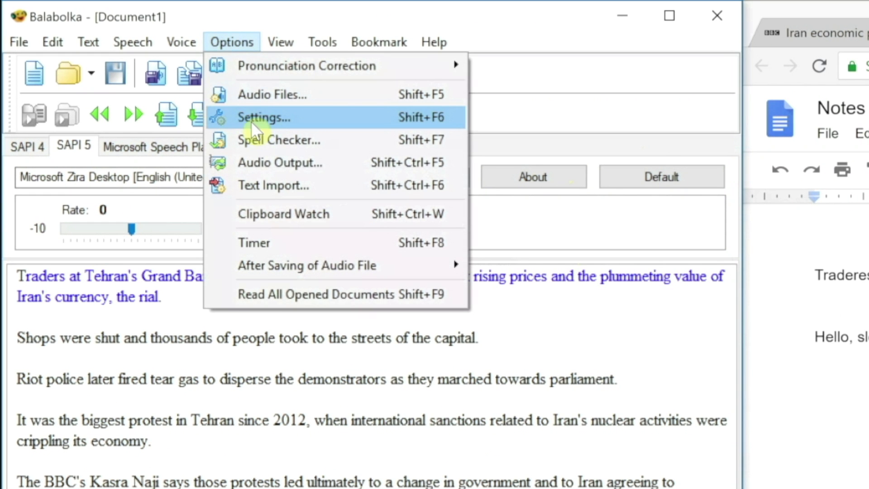
# Step: Review the global Ctrl+Alt hotkey assignments in Options > Settings with global hotkeys enabled
pyautogui.click(263, 117)
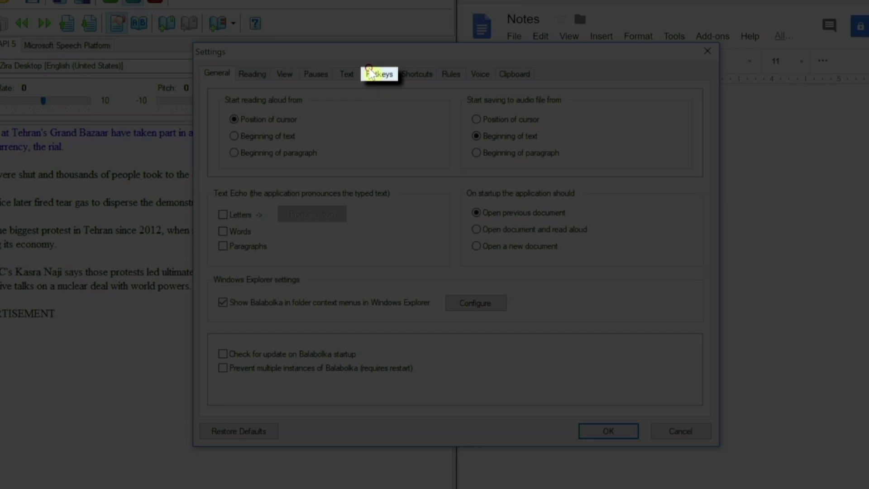
pyautogui.click(379, 73)
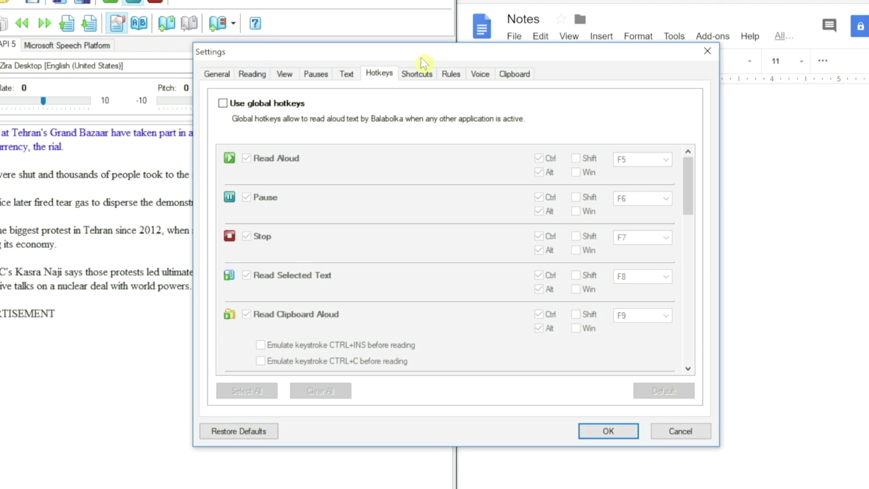
pyautogui.moveTo(253, 73)
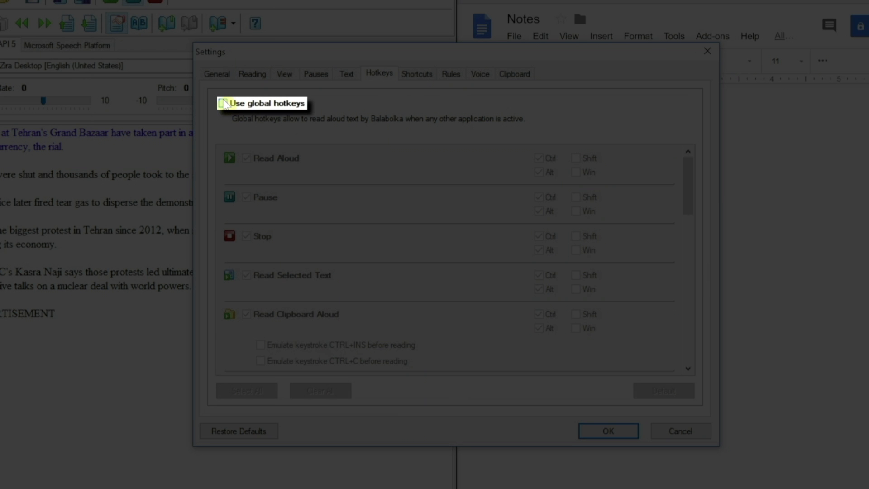
pyautogui.click(223, 103)
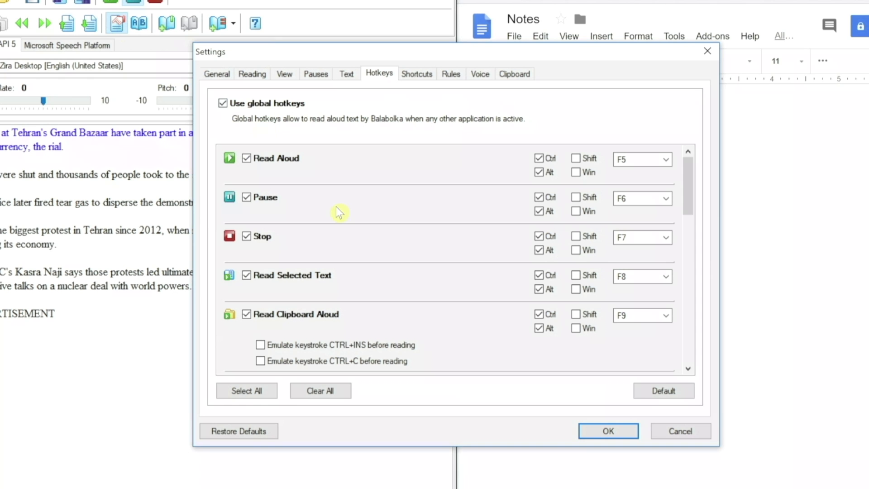
pyautogui.moveTo(681, 178)
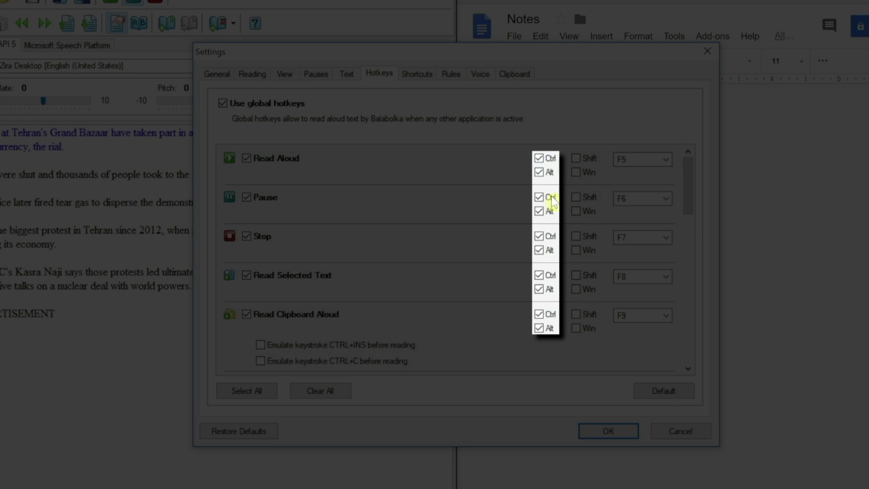
pyautogui.moveTo(705, 166)
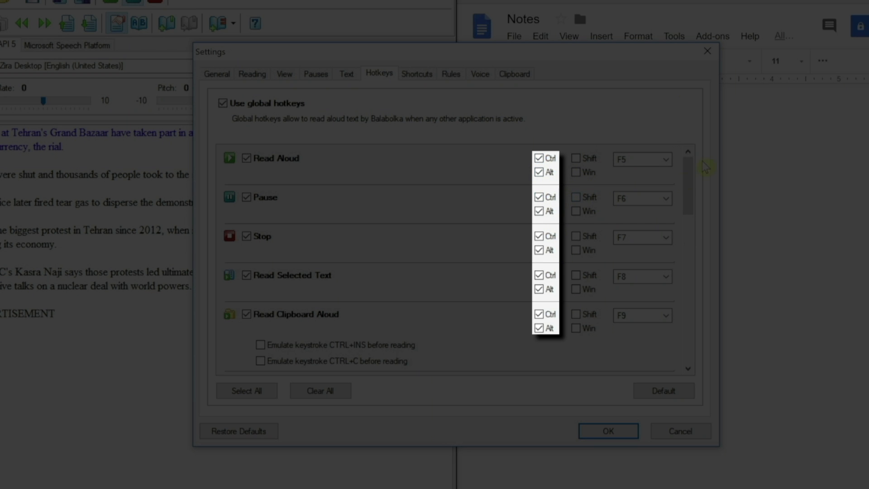
pyautogui.scroll(-3)
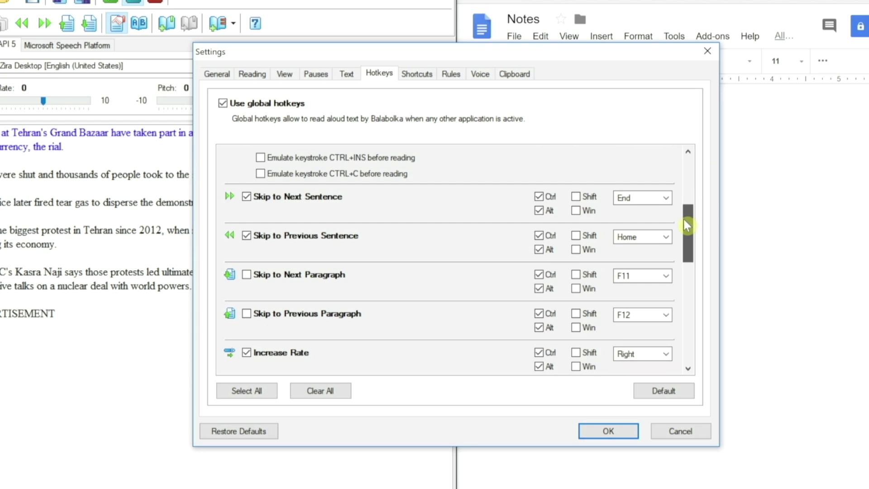
pyautogui.scroll(-3)
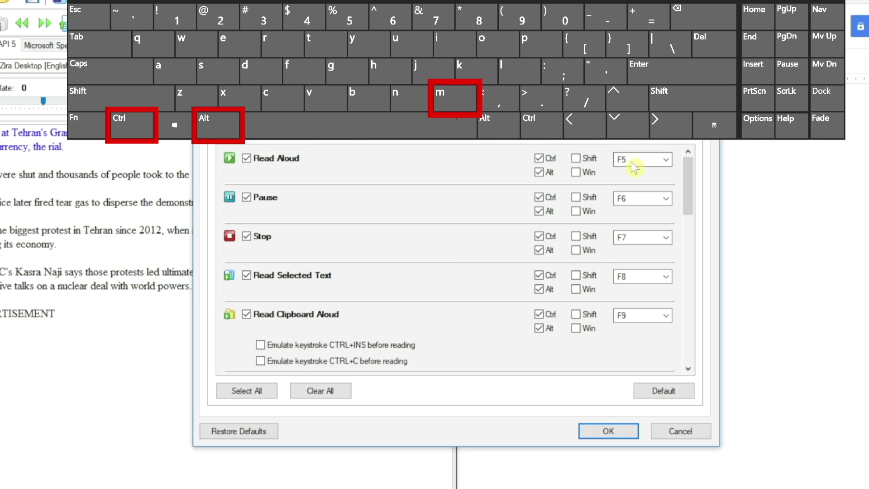
# Step: Set Read Aloud M, Pause K, Stop I and Clipboard C with Emulate CTRL+C ticked
pyautogui.click(665, 160)
pyautogui.write('M')
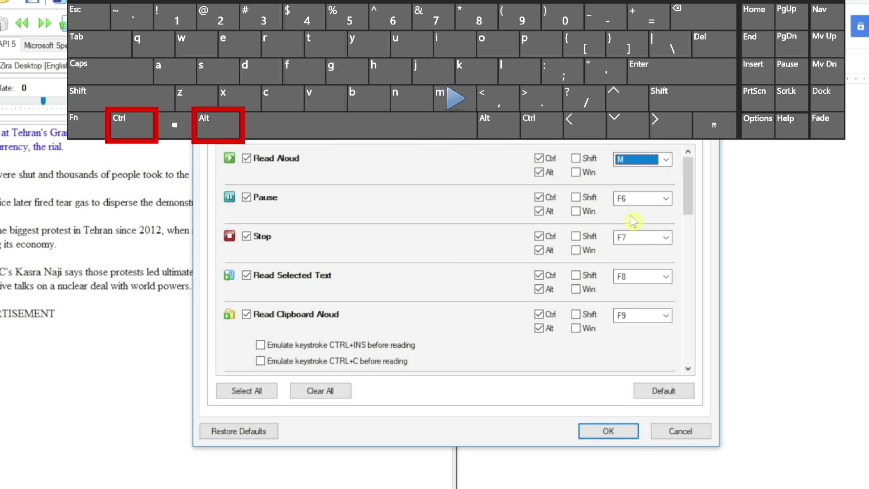
pyautogui.moveTo(517, 164)
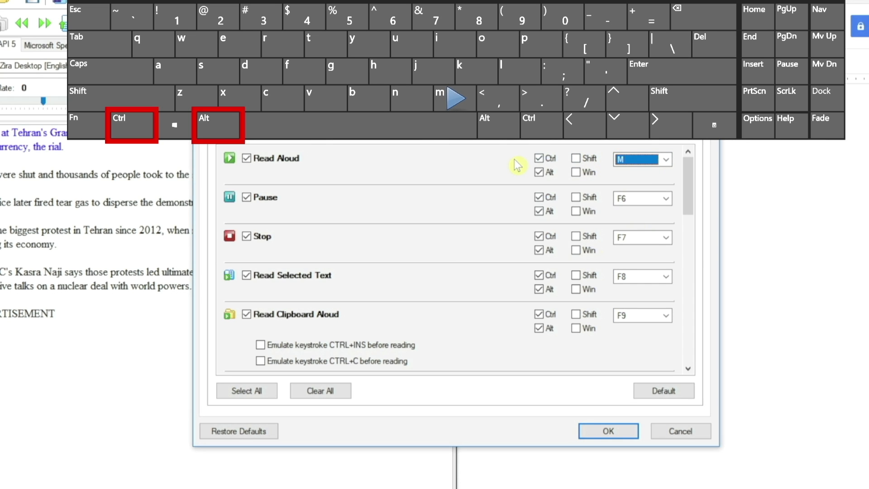
pyautogui.click(666, 198)
pyautogui.write('K')
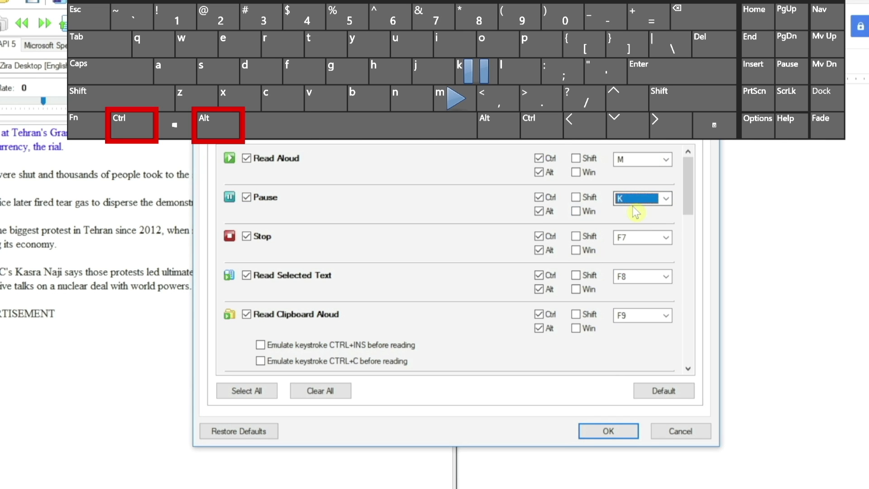
pyautogui.click(665, 237)
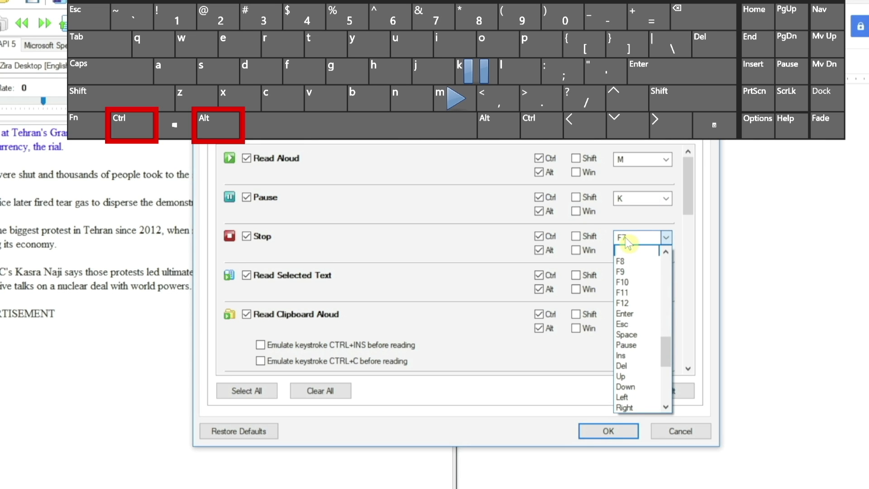
pyautogui.click(621, 261)
pyautogui.write('I')
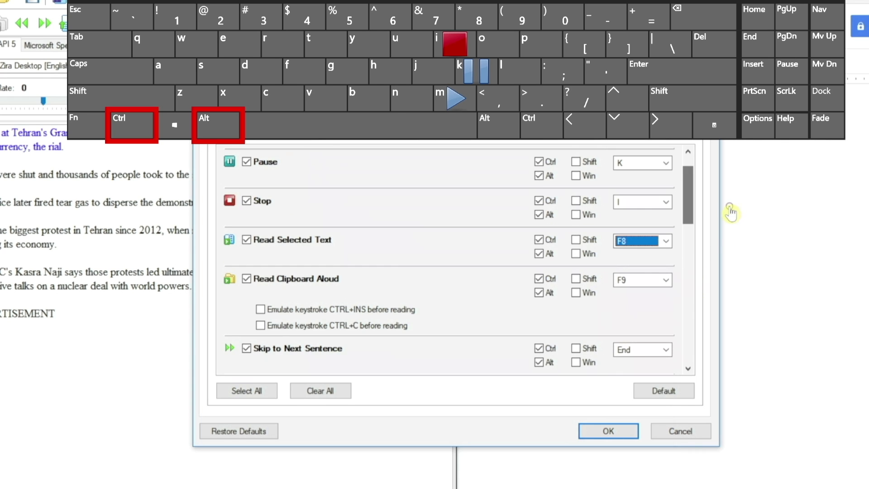
pyautogui.click(667, 279)
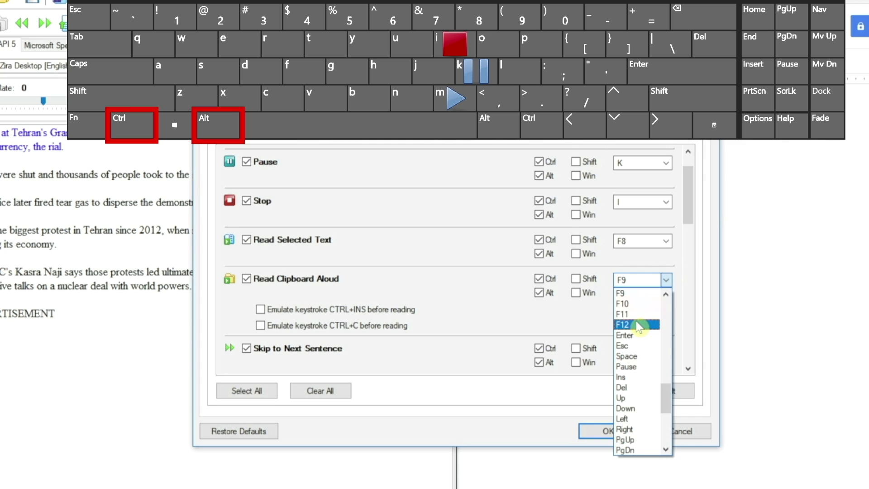
pyautogui.moveTo(635, 335)
pyautogui.write('C')
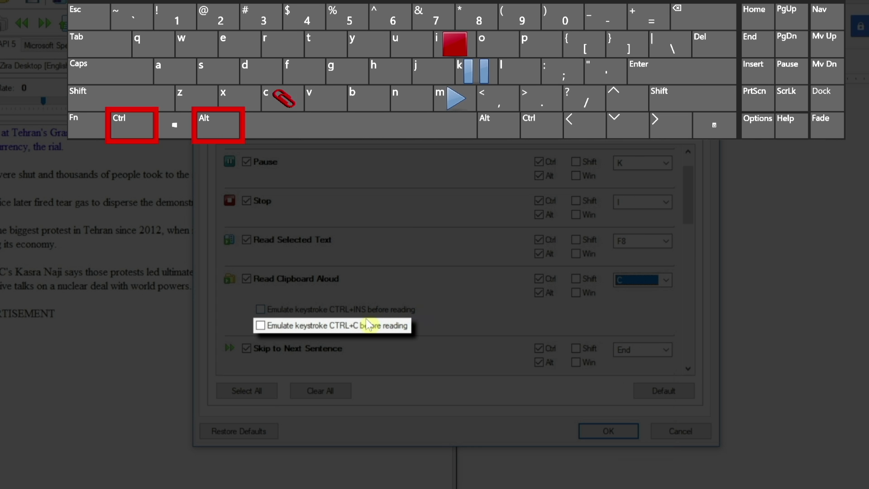
pyautogui.click(260, 325)
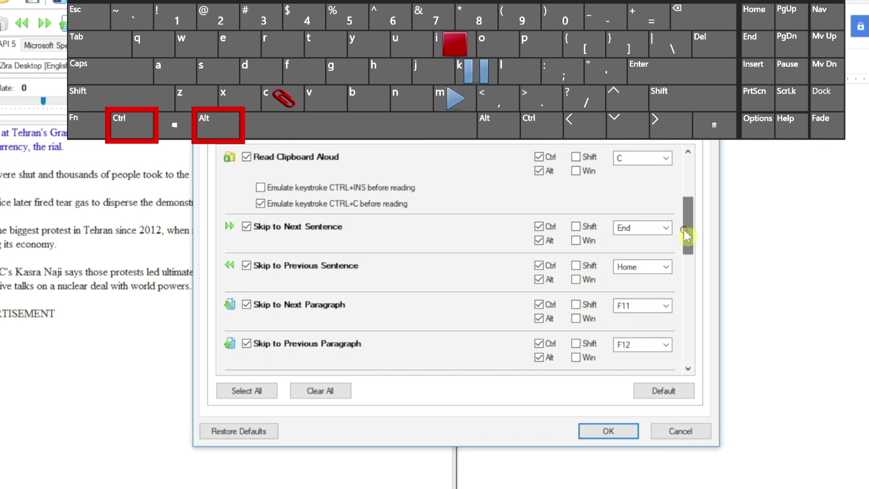
# Step: Set sentence skip hotkeys L/J and paragraph skip hotkeys O/U
pyautogui.click(667, 229)
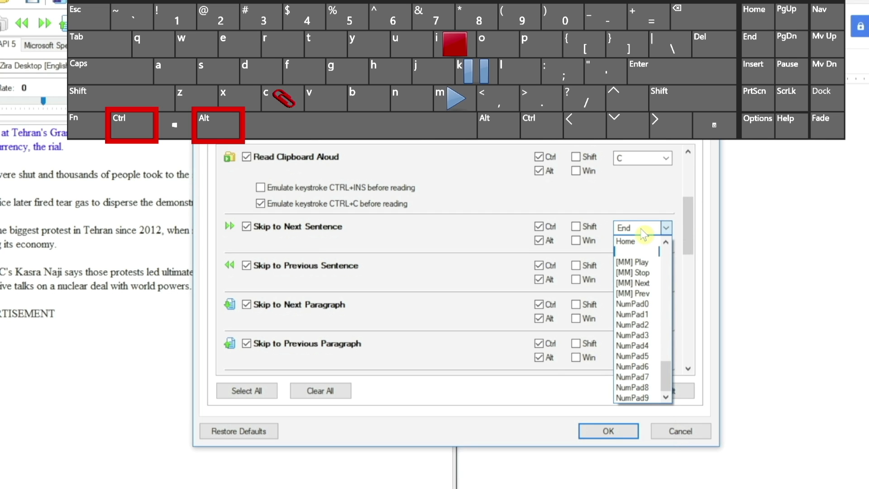
pyautogui.click(631, 239)
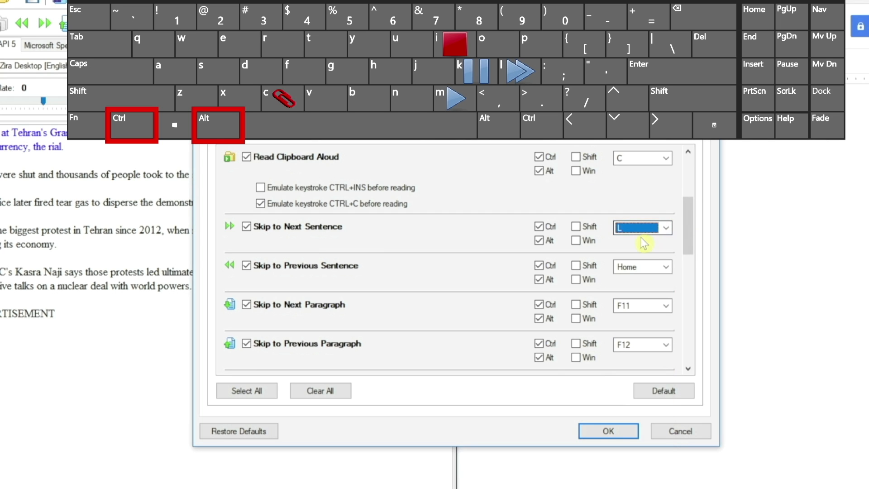
pyautogui.click(665, 266)
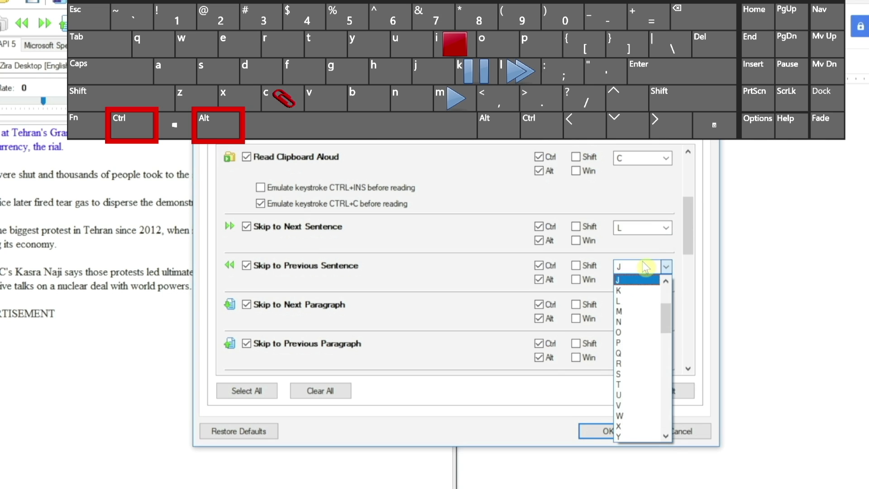
pyautogui.click(665, 305)
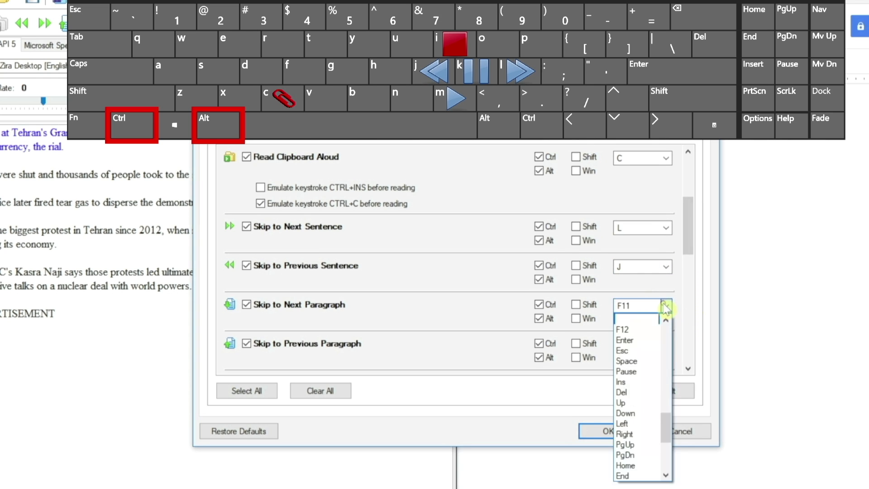
pyautogui.click(622, 329)
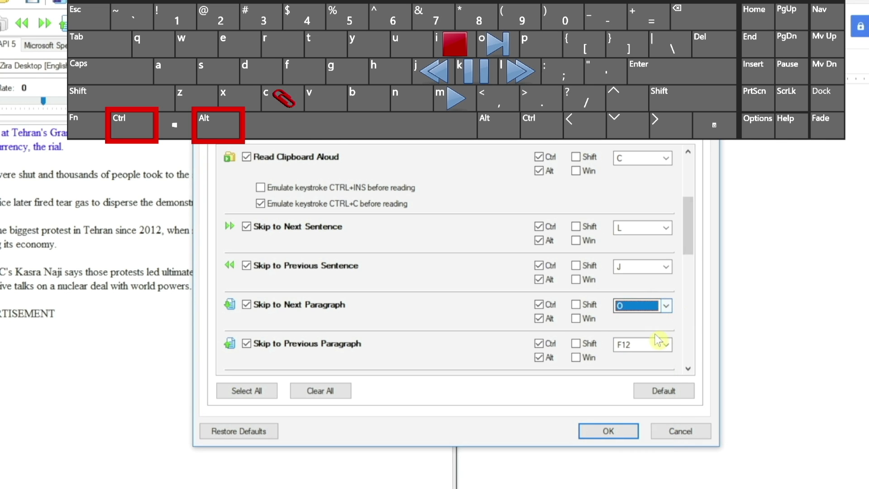
pyautogui.click(667, 343)
pyautogui.write('U')
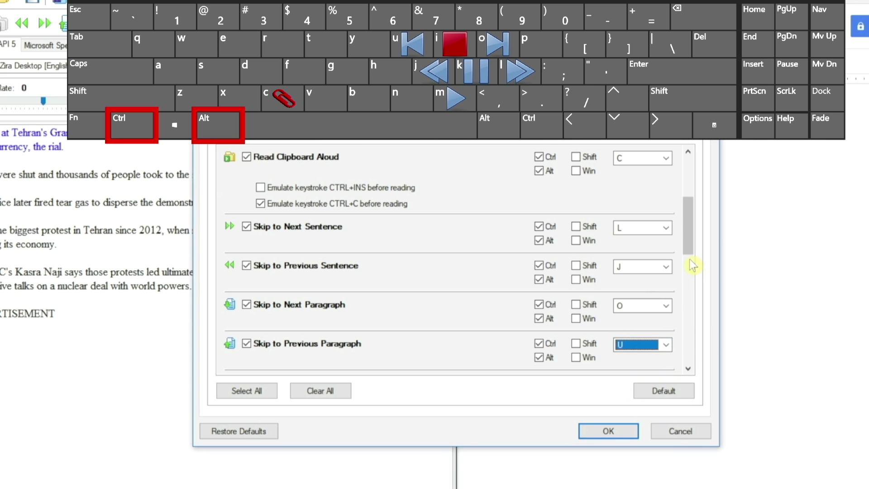
pyautogui.scroll(-3)
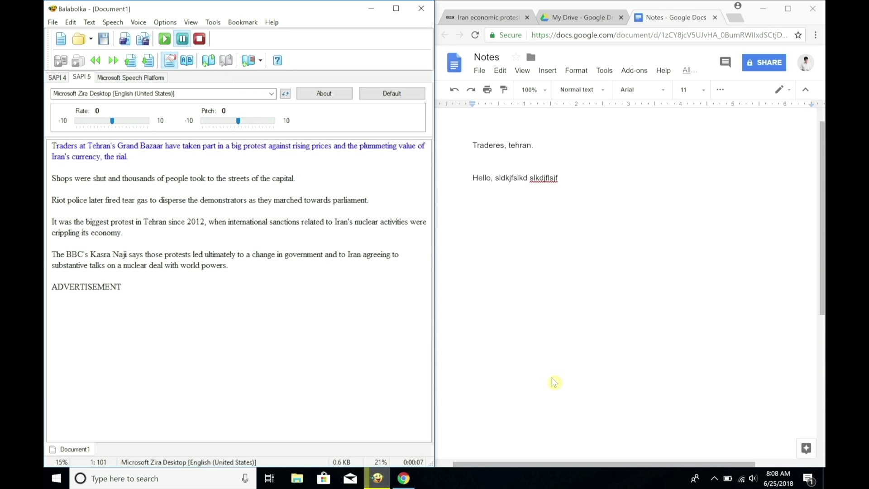
# Step: Control reading via Ctrl+Alt hotkeys while replacing the notes with 'Shops shut.', then open the Gutenberg tab
pyautogui.click(211, 189)
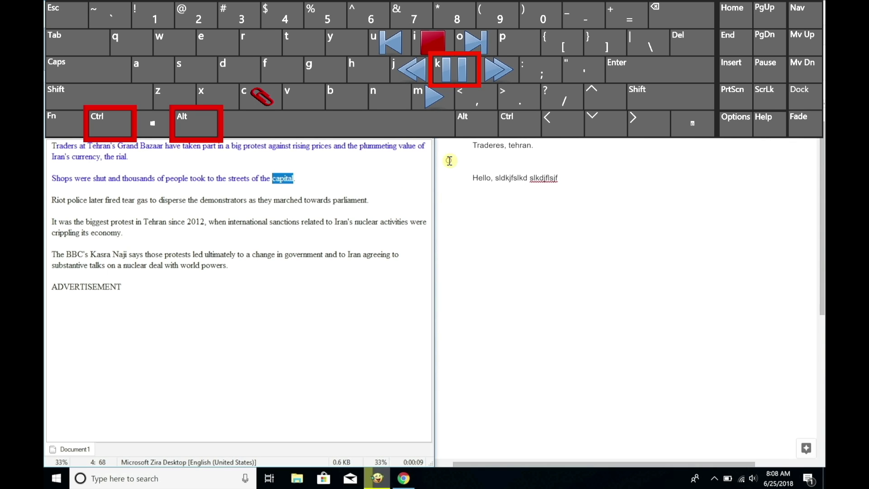
pyautogui.doubleClick(488, 144)
pyautogui.write('Shops shut.')
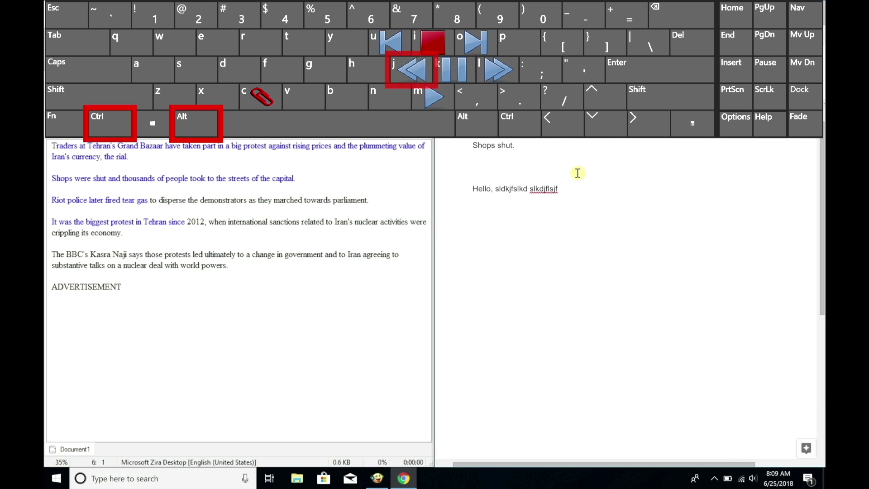
pyautogui.doubleClick(127, 200)
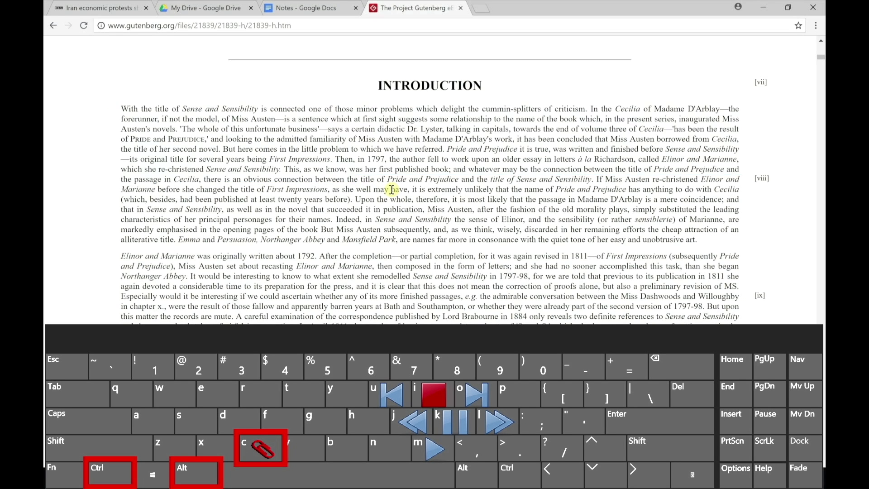
pyautogui.moveTo(396, 159)
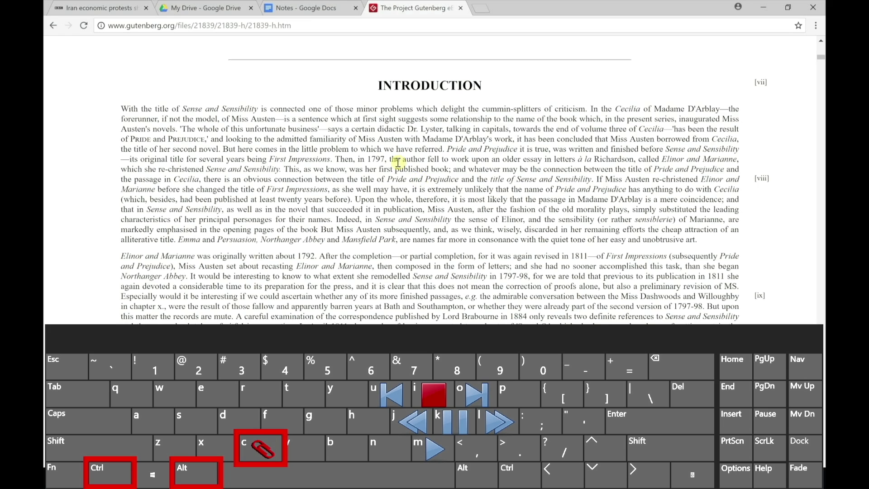
# Step: Select several lines of the introduction's first paragraph in Chrome and copy them to the clipboard
pyautogui.moveTo(121, 108); pyautogui.dragTo(648, 180)
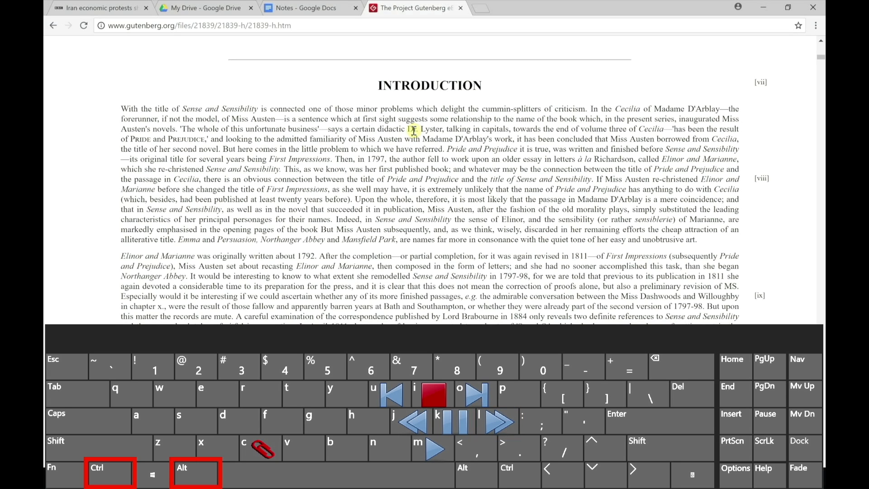
pyautogui.click(433, 394)
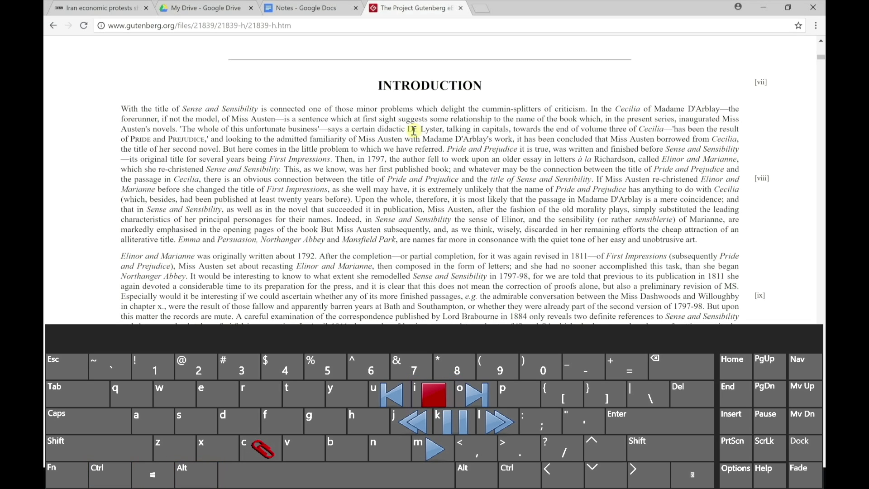
pyautogui.moveTo(341, 160); pyautogui.dragTo(423, 179)
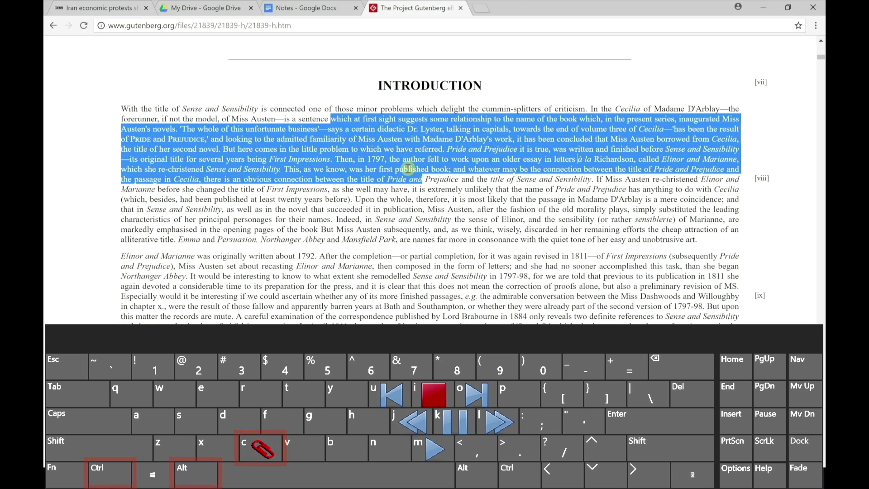
pyautogui.rightClick(407, 179)
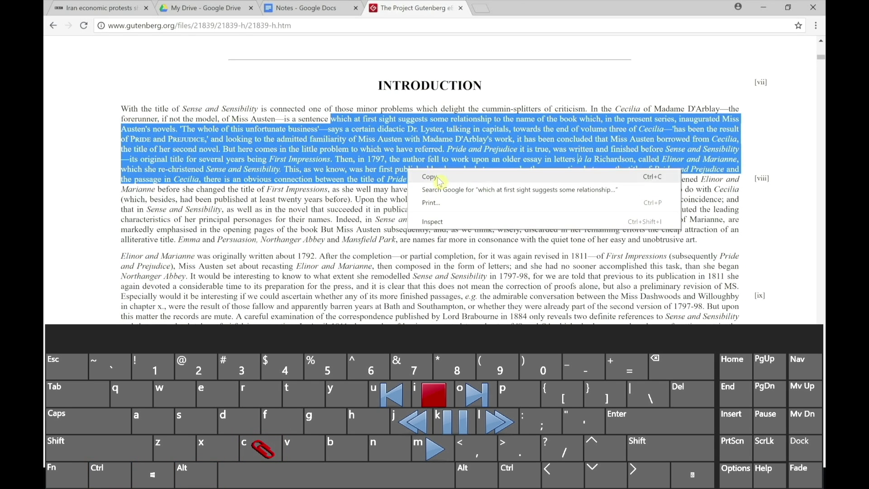
pyautogui.click(429, 176)
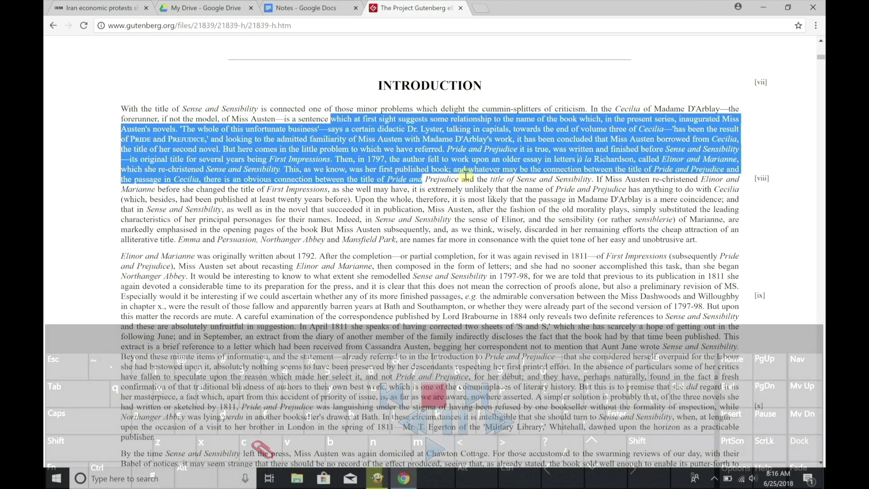